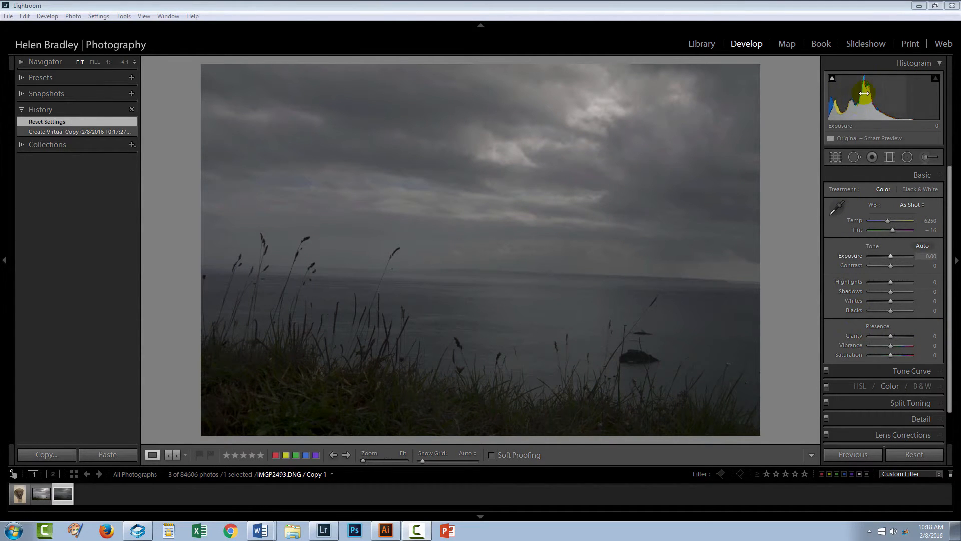
{"action": "mouse_move", "coordinate": [598, 103]}
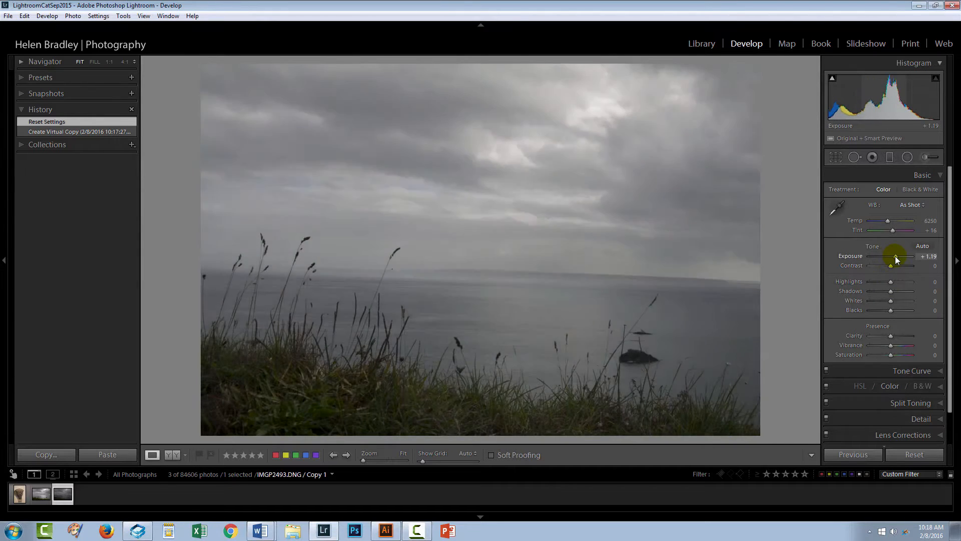
Step: Raise Exposure to +1.43 to brighten the whole seascape
{"action": "left_click_drag", "start_coordinate": [898, 255], "coordinate": [904, 255]}
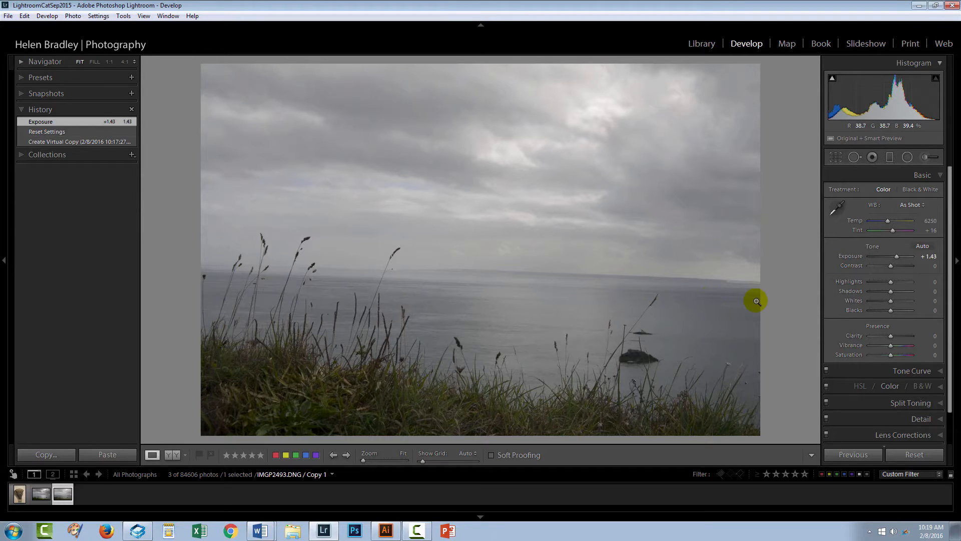
{"action": "mouse_move", "coordinate": [891, 300]}
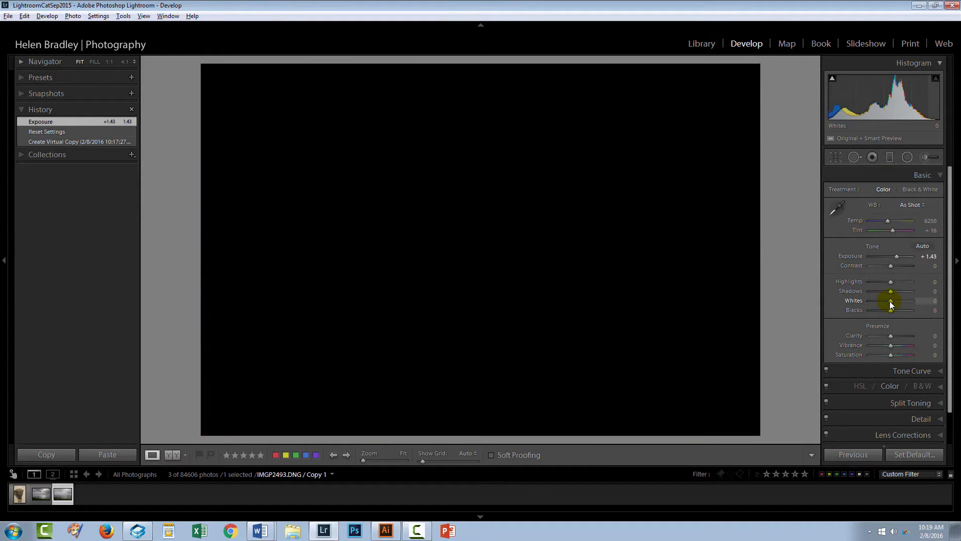
Step: Set Whites to +33 and Blacks to −10 while previewing clipping
{"action": "left_click_drag", "start_coordinate": [891, 300], "coordinate": [901, 300]}
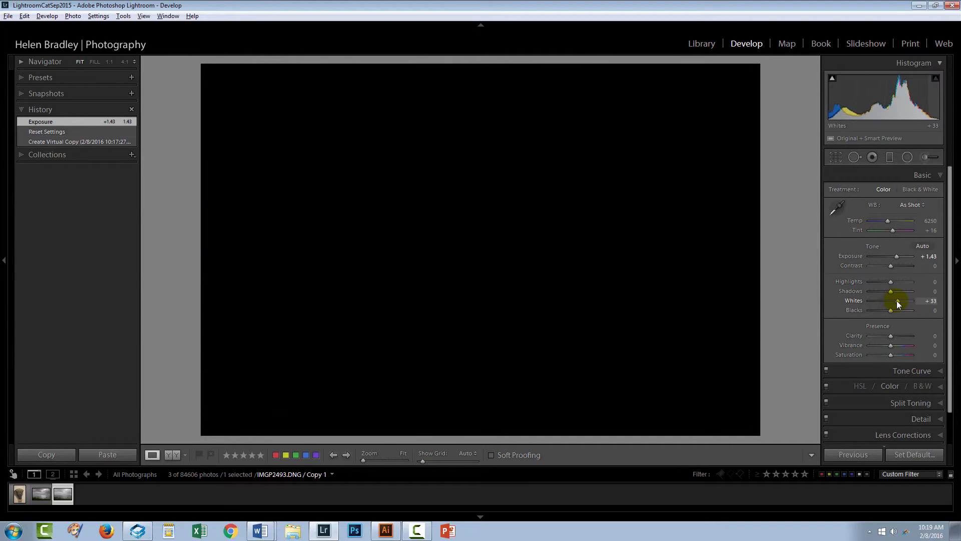
{"action": "left_click_drag", "start_coordinate": [892, 300], "coordinate": [901, 301]}
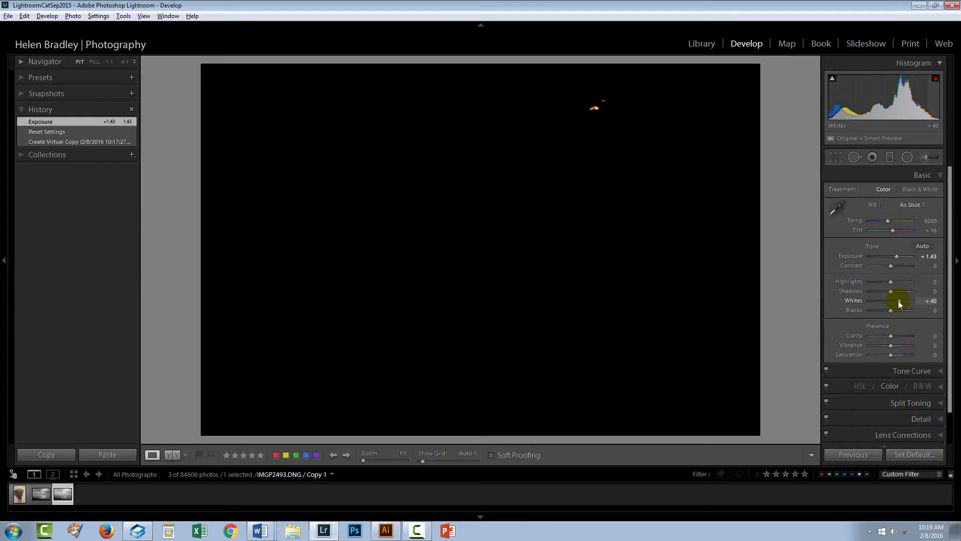
{"action": "left_click_drag", "start_coordinate": [906, 300], "coordinate": [901, 300]}
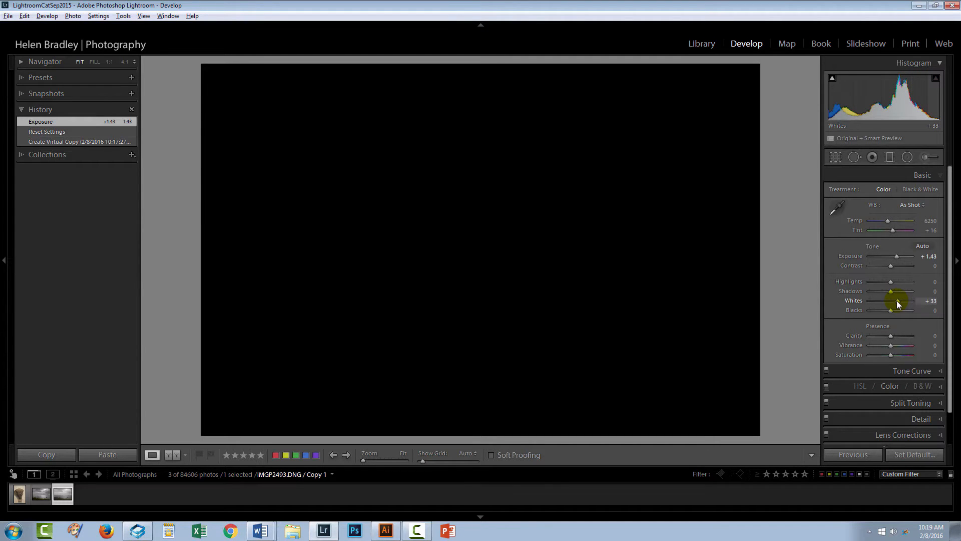
{"action": "left_click_drag", "start_coordinate": [892, 300], "coordinate": [900, 301]}
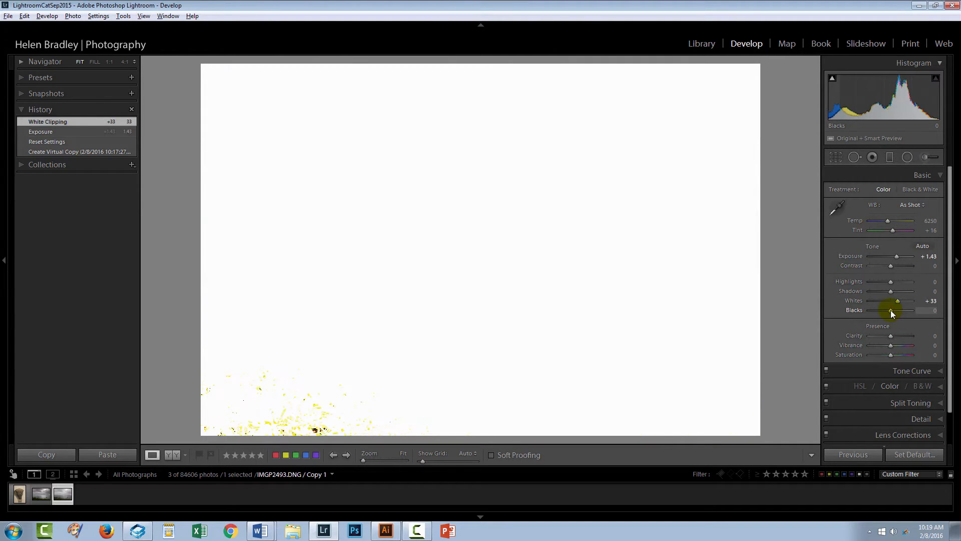
{"action": "left_click_drag", "start_coordinate": [893, 310], "coordinate": [889, 310]}
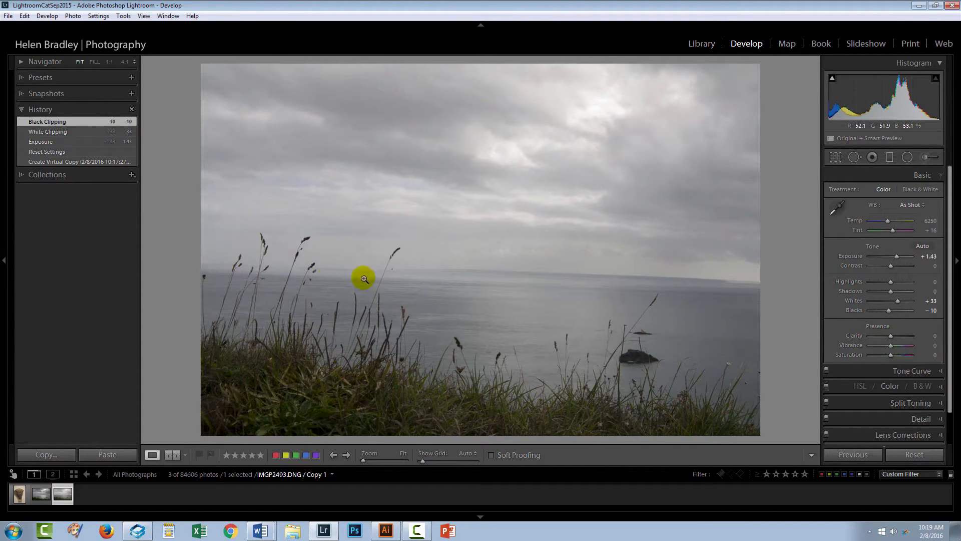
Step: Straighten the photo along the sea horizon (−1.31°) and apply the crop
{"action": "left_click", "coordinate": [835, 156]}
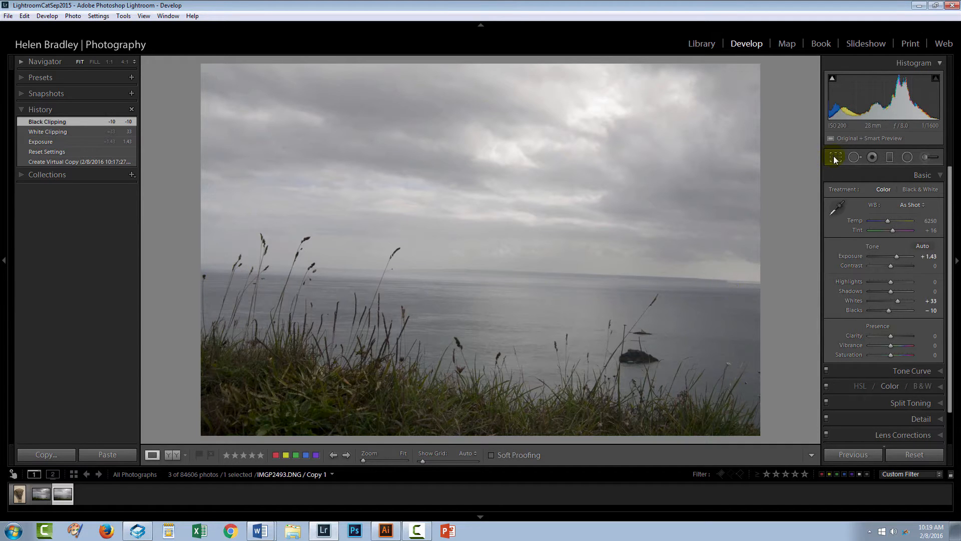
{"action": "left_click", "coordinate": [835, 158]}
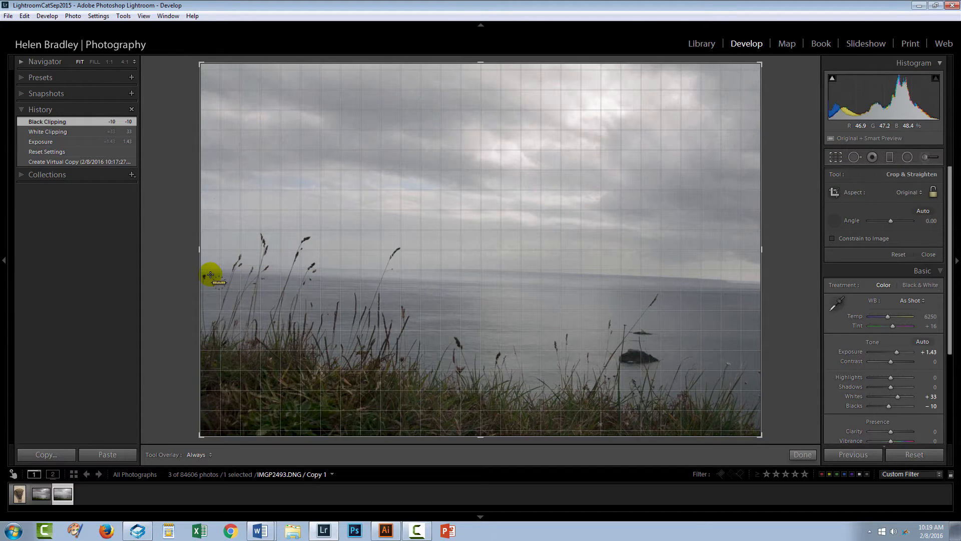
{"action": "left_click_drag", "start_coordinate": [211, 272], "coordinate": [432, 277]}
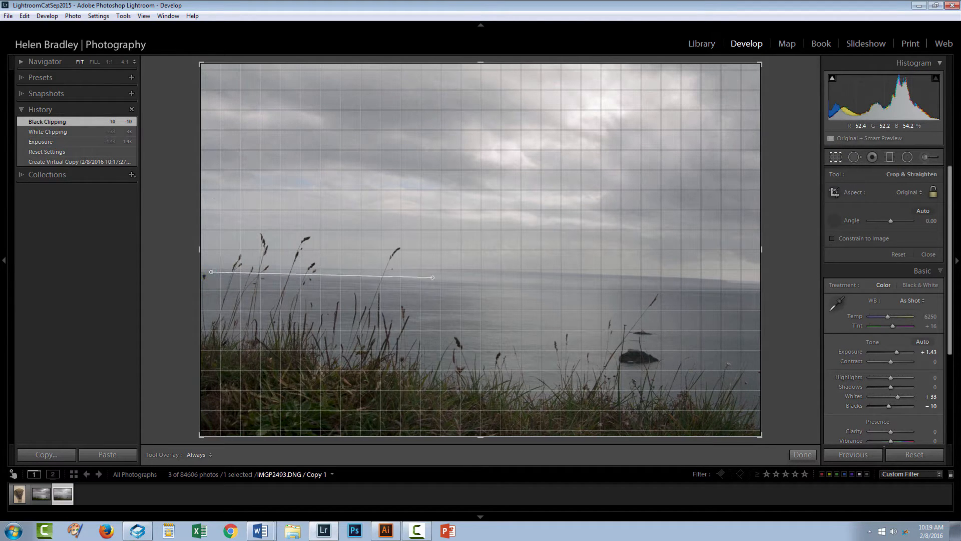
{"action": "left_click_drag", "start_coordinate": [432, 277], "coordinate": [752, 283]}
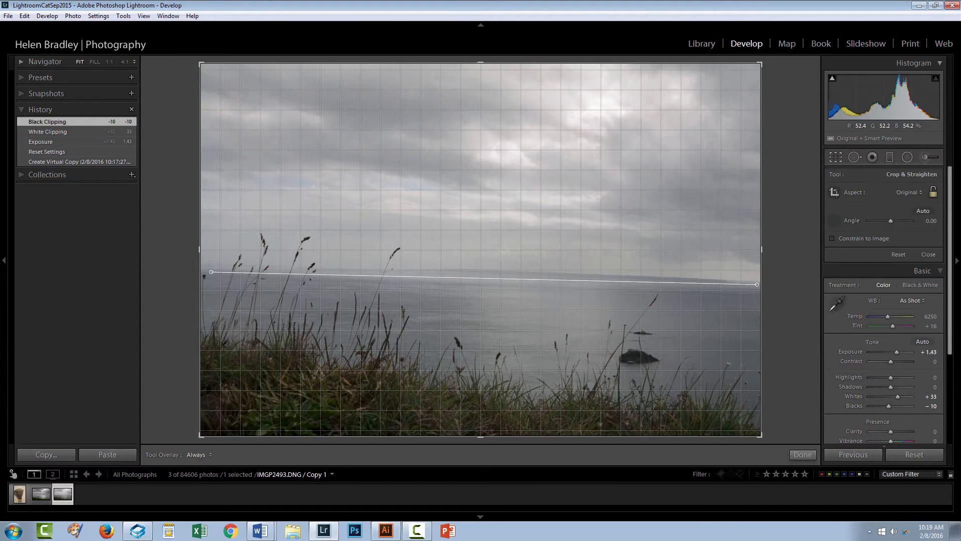
{"action": "left_click_drag", "start_coordinate": [212, 272], "coordinate": [757, 284]}
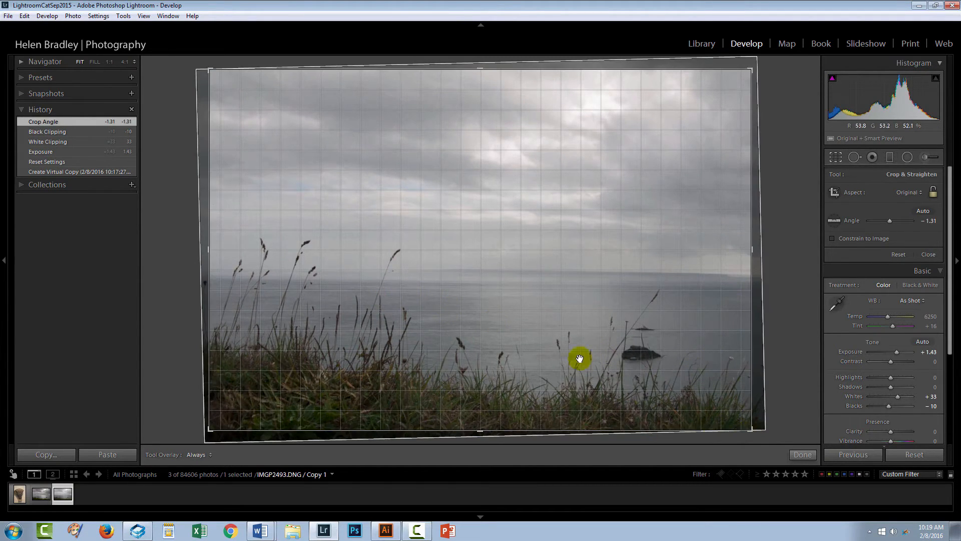
{"action": "left_click", "coordinate": [803, 454]}
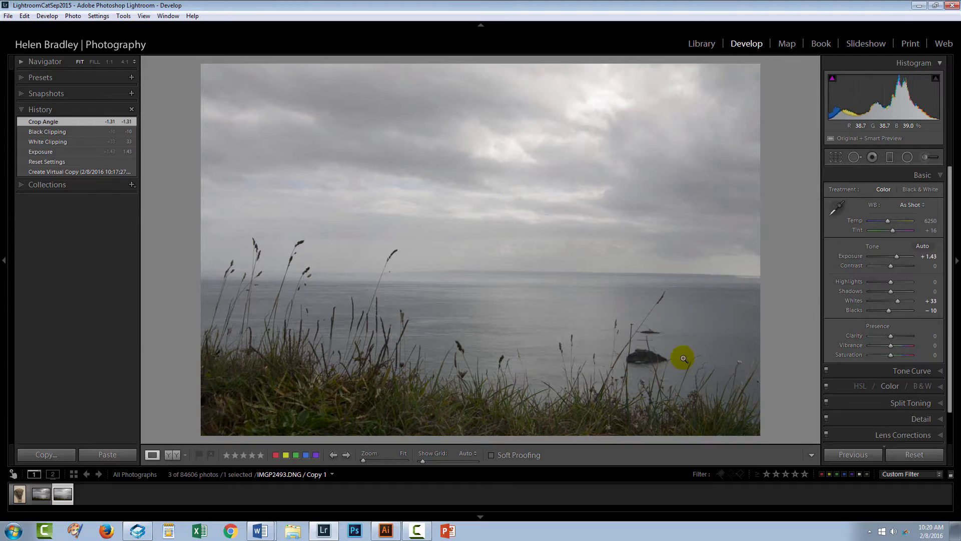
{"action": "mouse_move", "coordinate": [376, 198]}
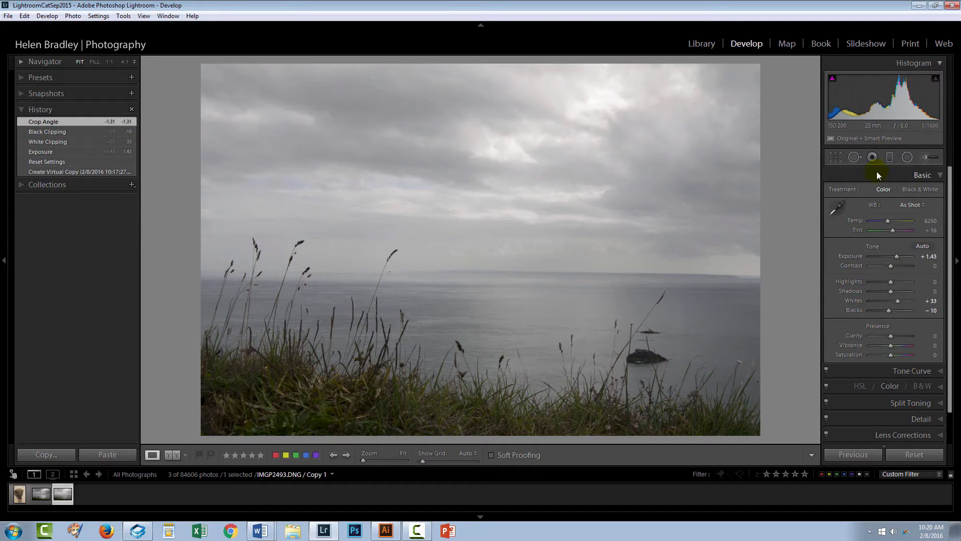
{"action": "mouse_move", "coordinate": [889, 158]}
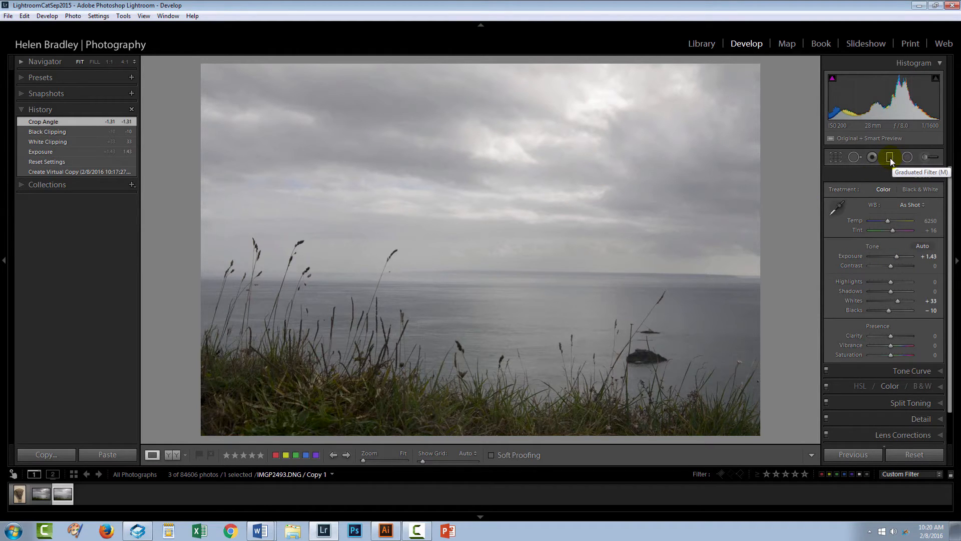
Step: Draw a graduated filter from the sky to the horizon and neutralise its yellow colour tint
{"action": "left_click", "coordinate": [889, 156]}
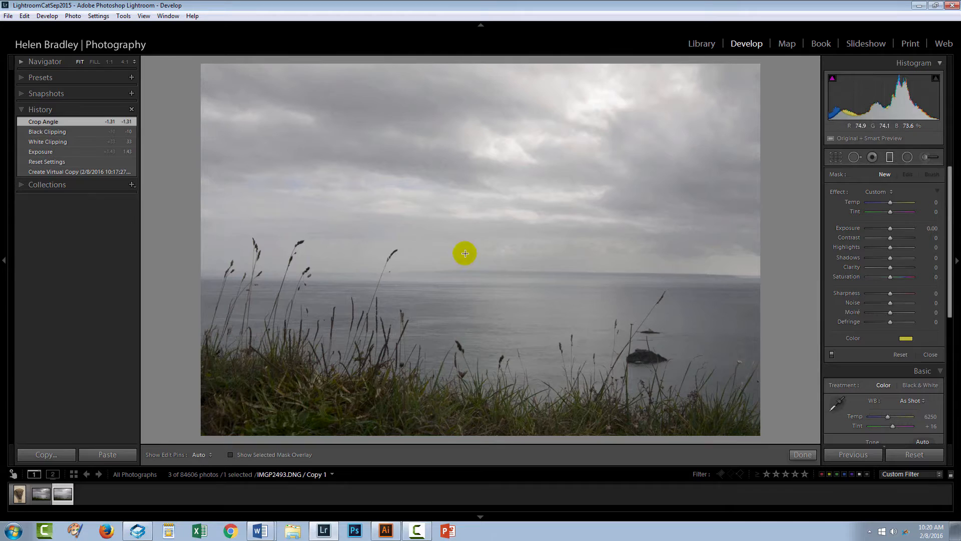
{"action": "left_click_drag", "start_coordinate": [464, 254], "coordinate": [467, 286]}
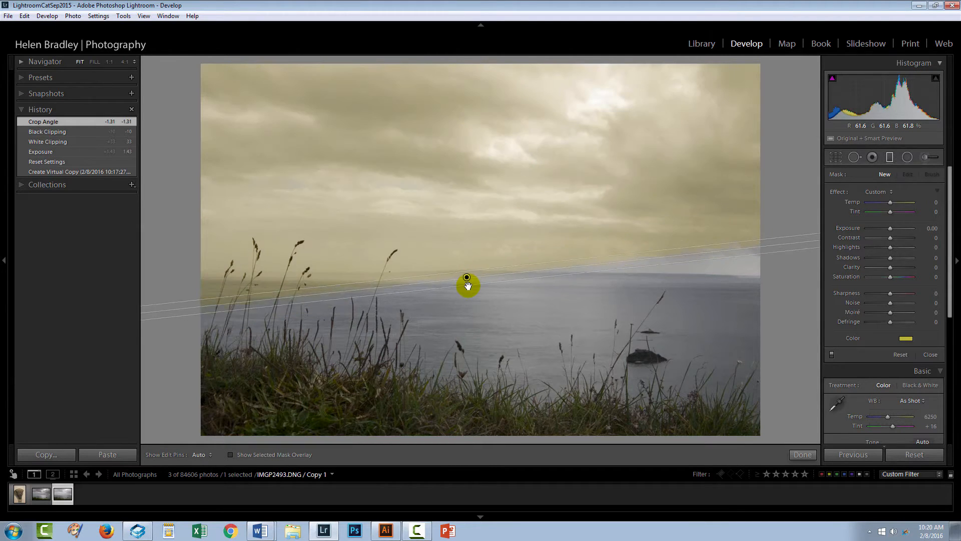
{"action": "left_click_drag", "start_coordinate": [465, 286], "coordinate": [595, 336]}
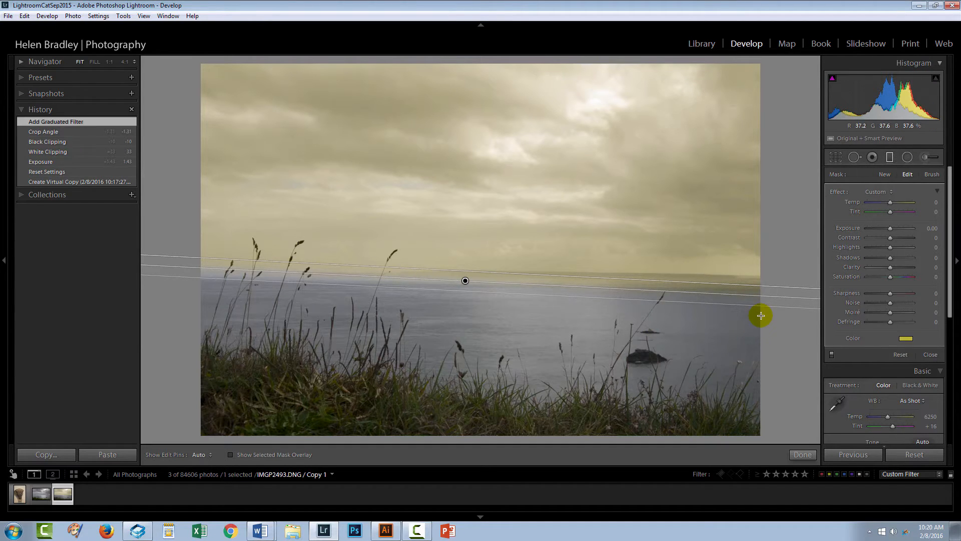
{"action": "left_click", "coordinate": [905, 338]}
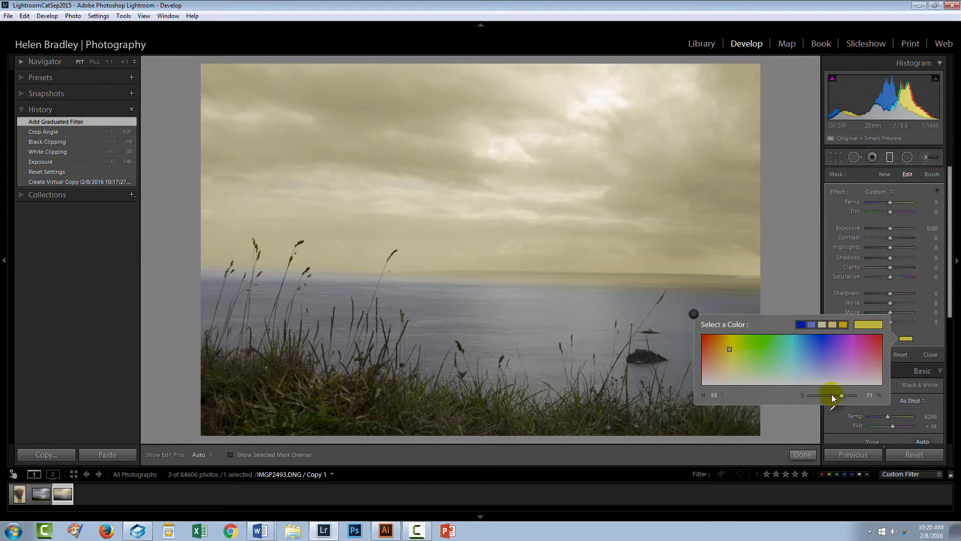
{"action": "left_click_drag", "start_coordinate": [840, 394], "coordinate": [808, 394]}
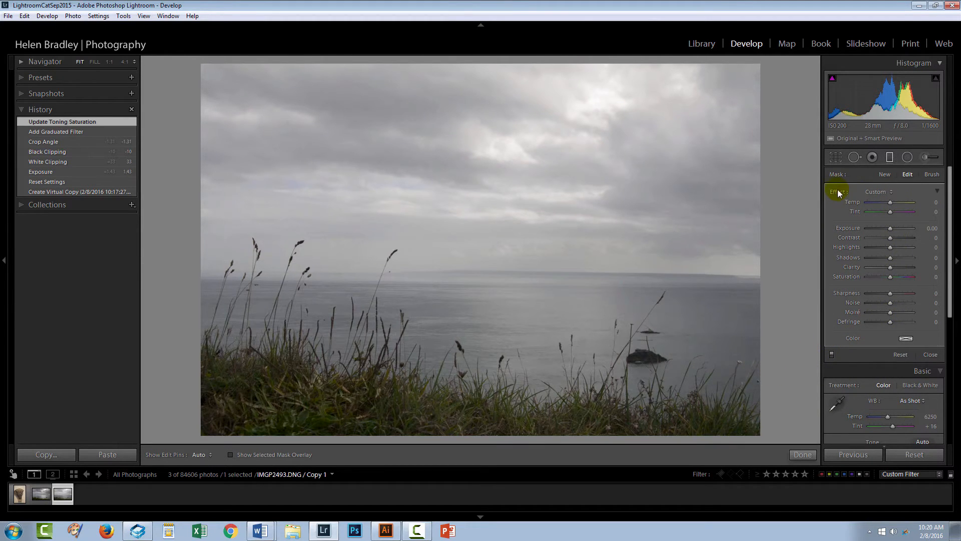
{"action": "mouse_move", "coordinate": [891, 228]}
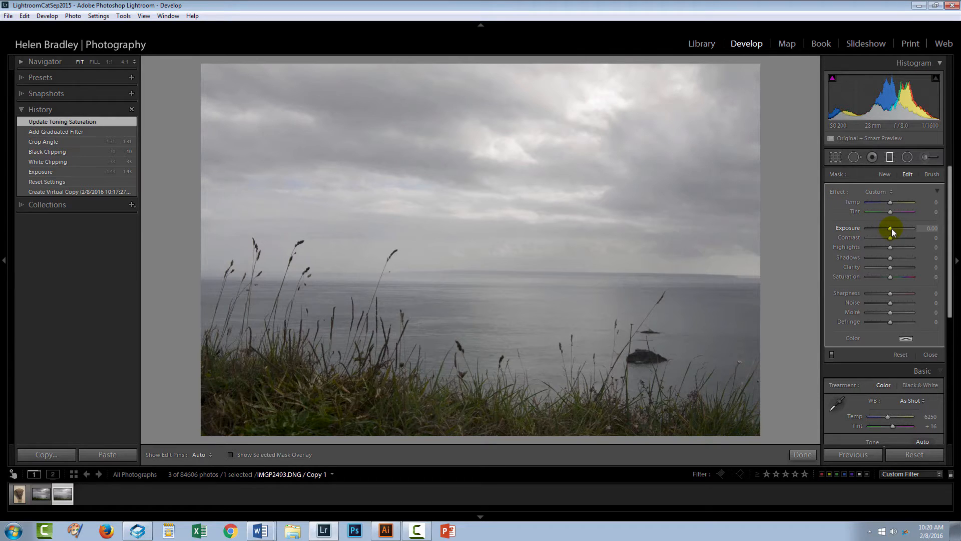
Step: Give the sky gradient −0.48 exposure, lowered highlights, boosted saturation and clarity about 16, then finish it
{"action": "left_click_drag", "start_coordinate": [893, 228], "coordinate": [889, 228]}
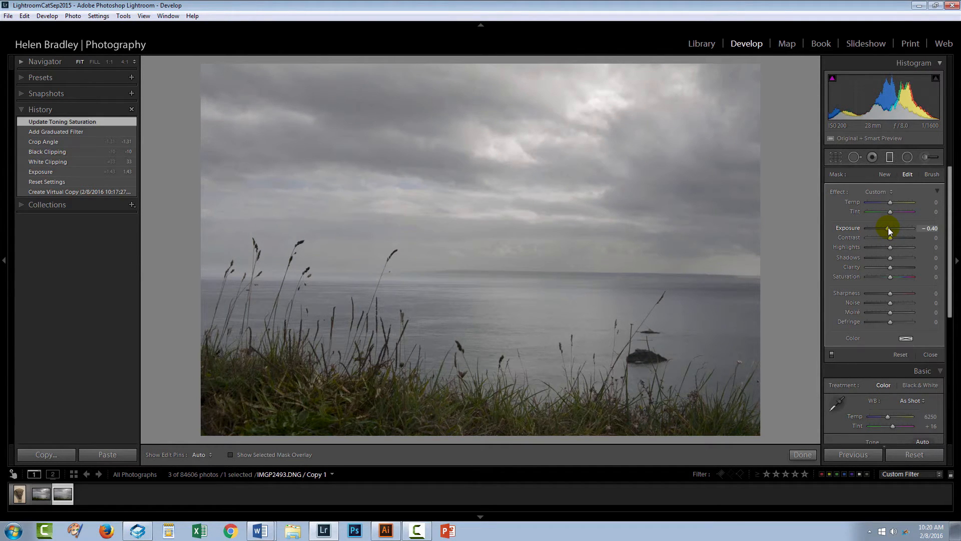
{"action": "left_click_drag", "start_coordinate": [891, 229], "coordinate": [889, 228]}
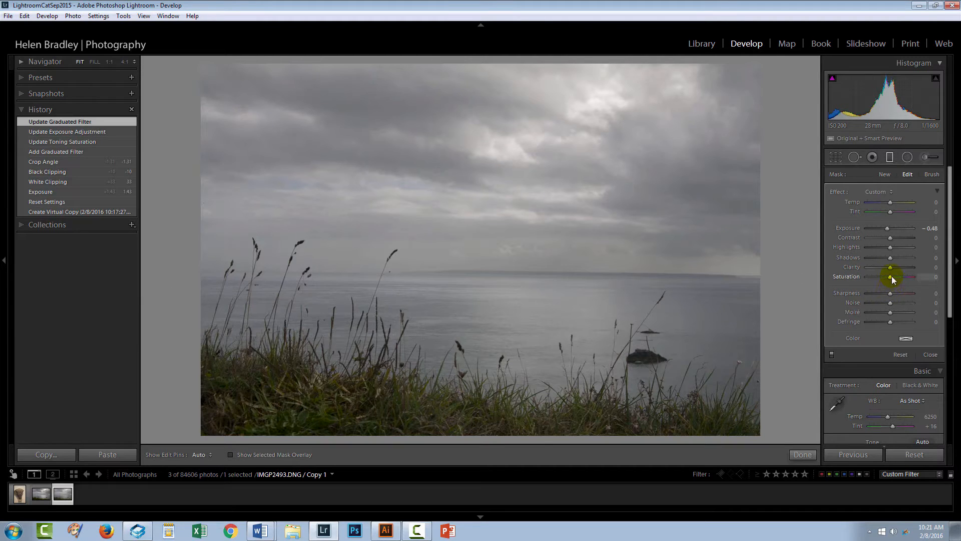
{"action": "left_click_drag", "start_coordinate": [892, 280], "coordinate": [905, 276]}
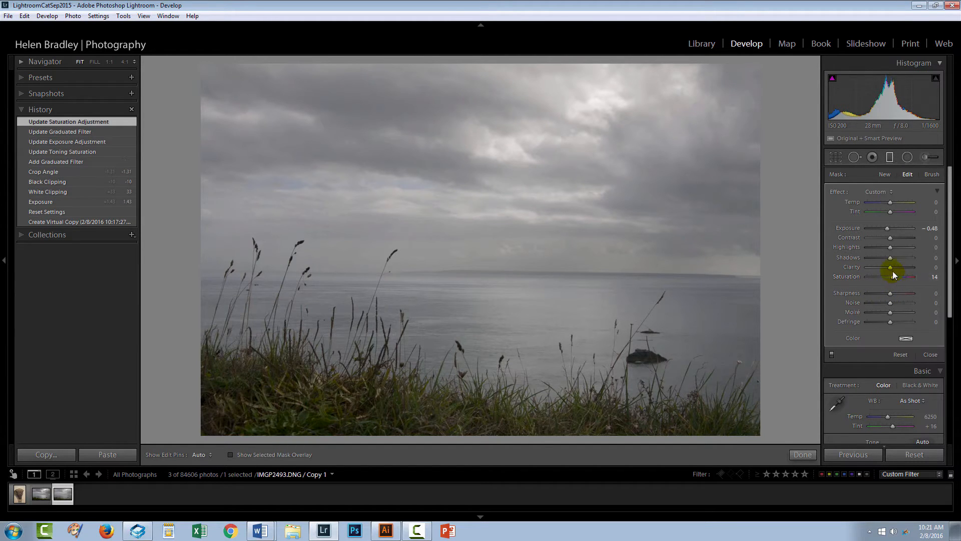
{"action": "left_click_drag", "start_coordinate": [891, 247], "coordinate": [880, 248]}
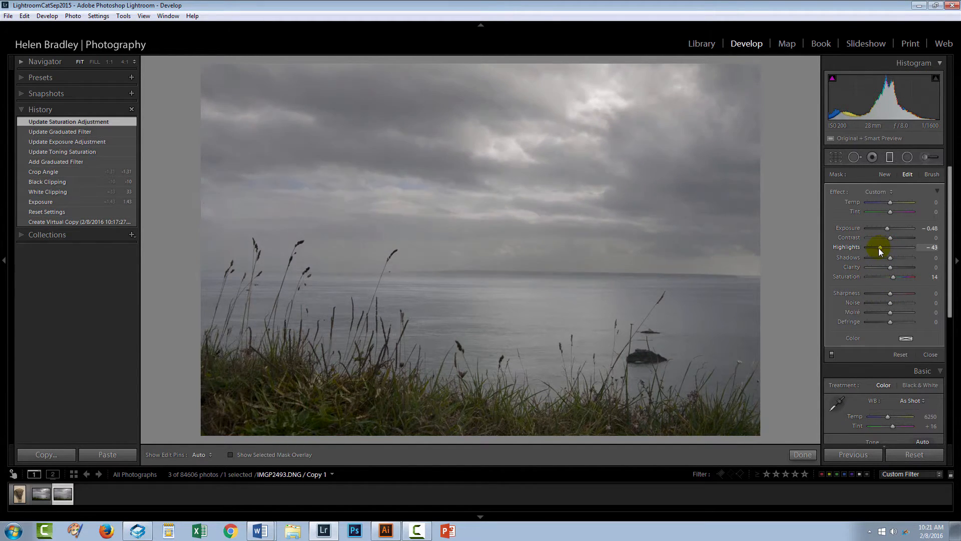
{"action": "left_click_drag", "start_coordinate": [880, 247], "coordinate": [890, 247]}
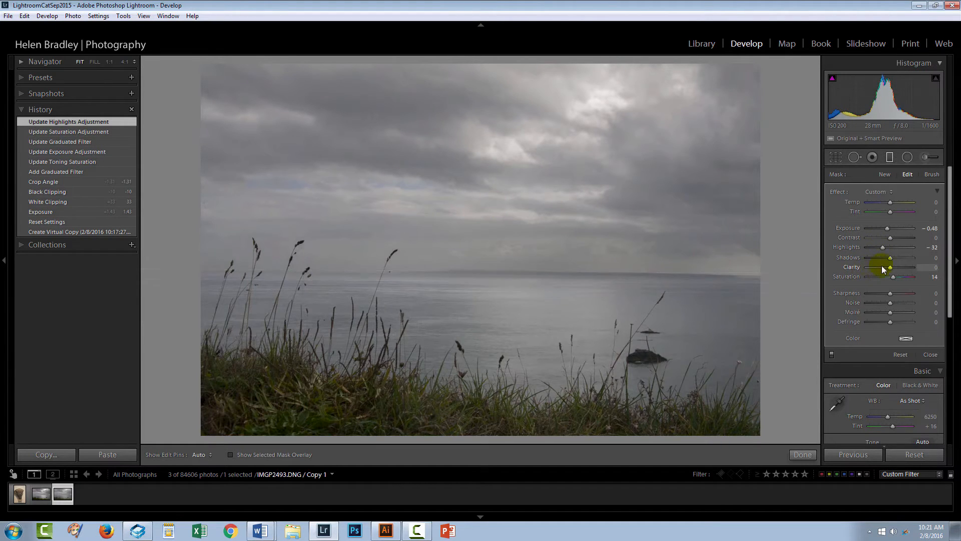
{"action": "left_click_drag", "start_coordinate": [889, 266], "coordinate": [895, 266]}
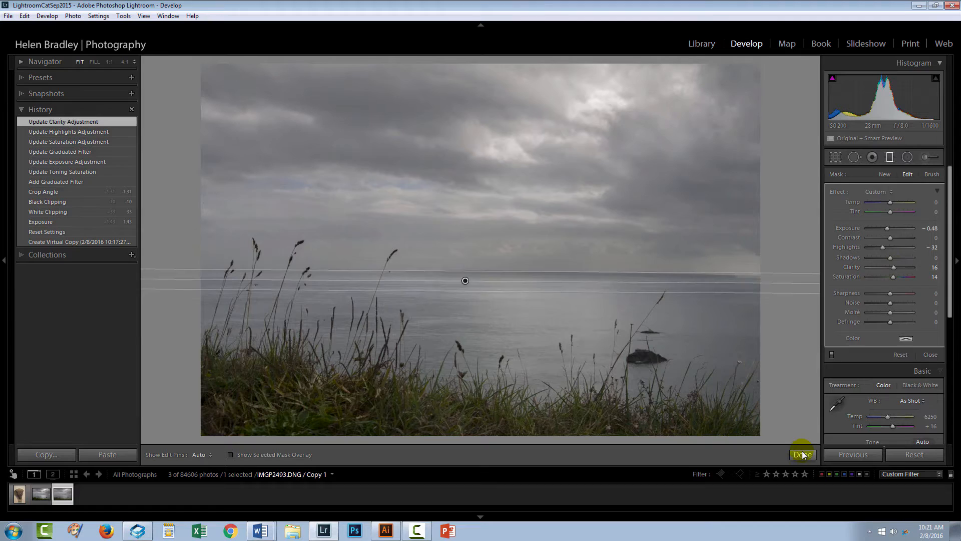
{"action": "left_click", "coordinate": [802, 455]}
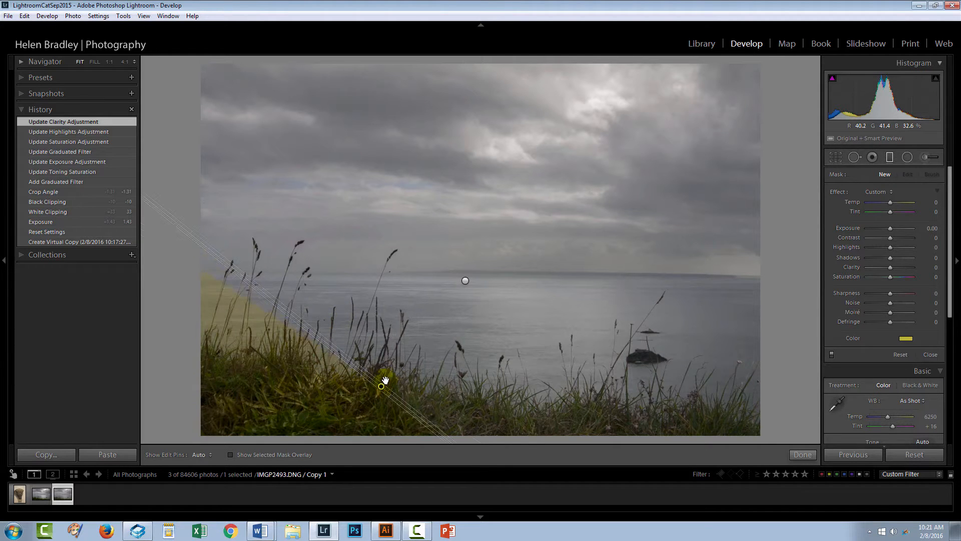
Step: Draw a new gradient over the foreground grass and angle it diagonally into place
{"action": "left_click_drag", "start_coordinate": [385, 380], "coordinate": [381, 368]}
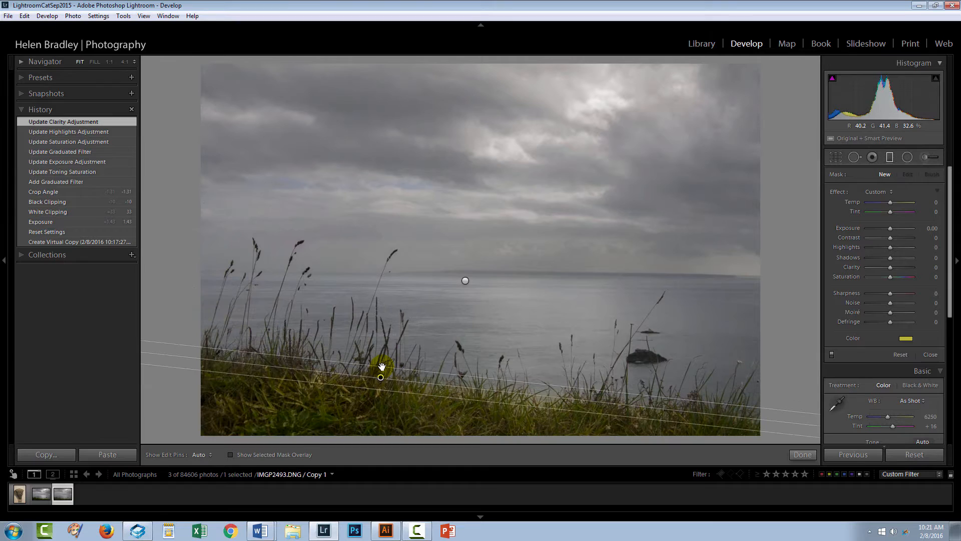
{"action": "left_click_drag", "start_coordinate": [380, 377], "coordinate": [456, 407]}
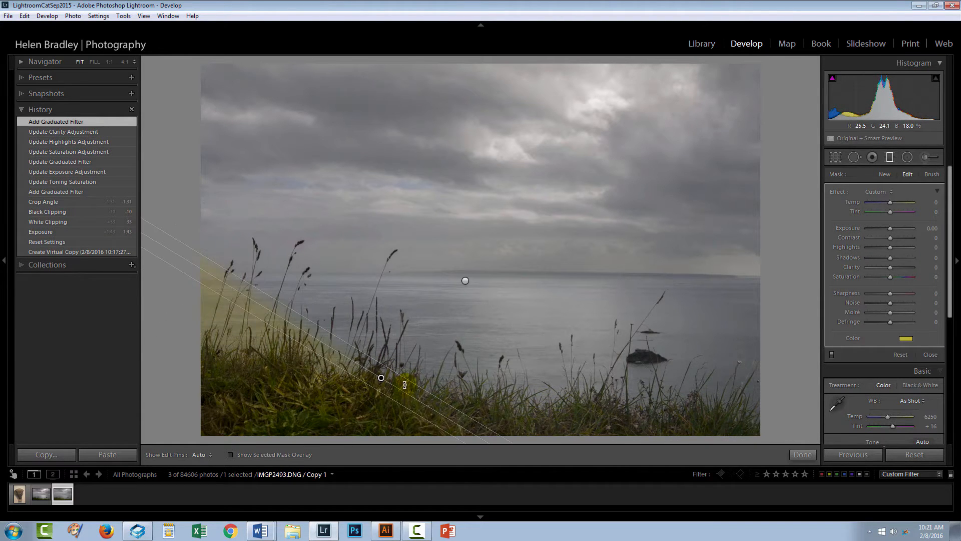
{"action": "left_click_drag", "start_coordinate": [404, 385], "coordinate": [490, 398]}
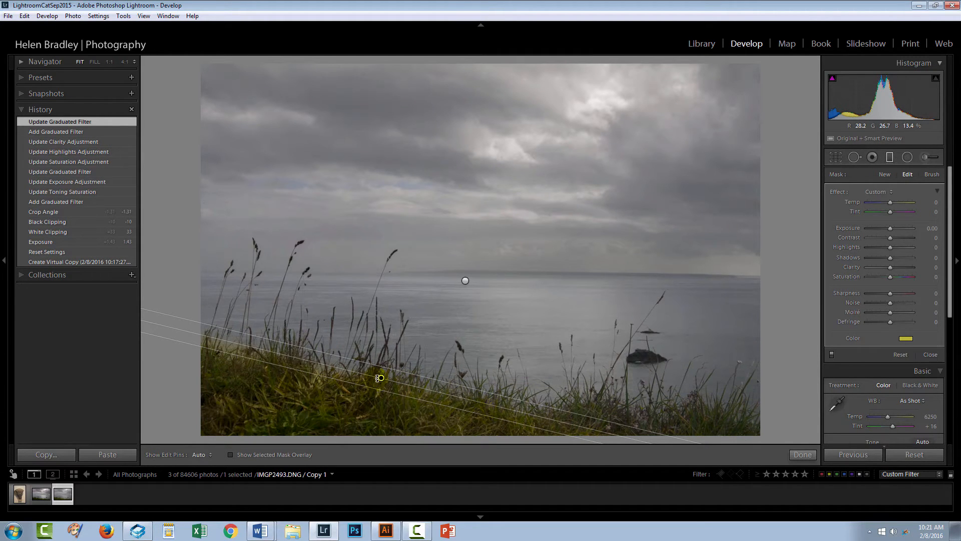
{"action": "left_click_drag", "start_coordinate": [380, 377], "coordinate": [379, 386]}
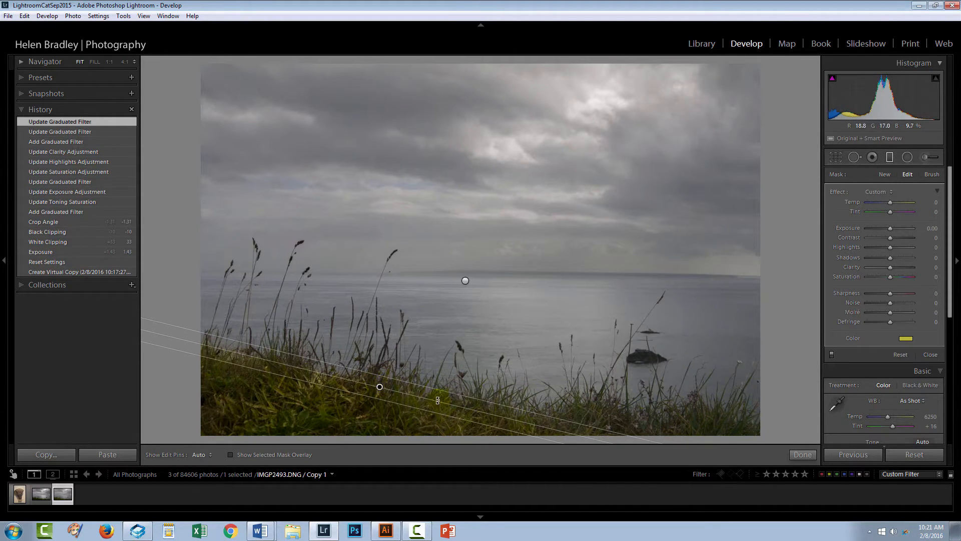
{"action": "left_click_drag", "start_coordinate": [438, 400], "coordinate": [535, 419]}
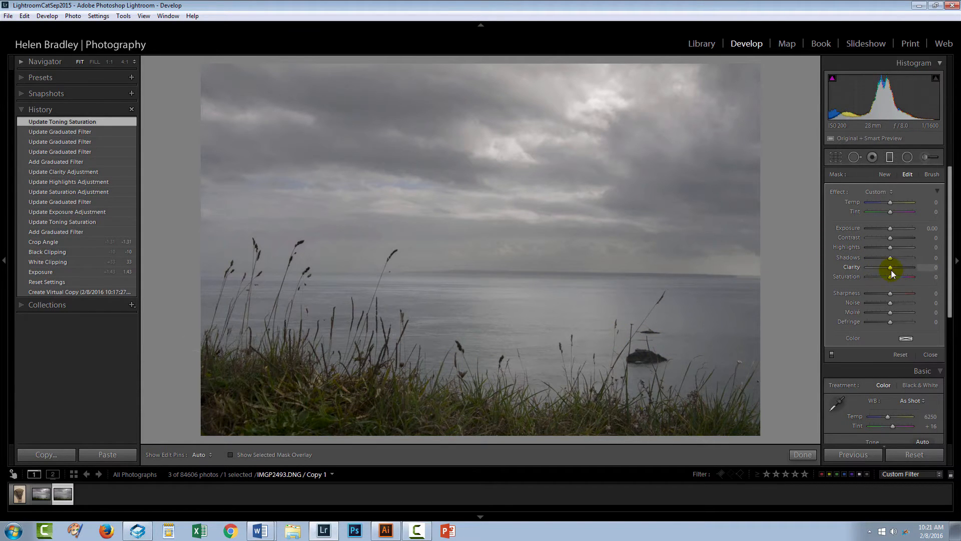
Step: Set the foreground gradient's clarity to about −30 and shadows to about −34, then finish it
{"action": "left_click_drag", "start_coordinate": [892, 267], "coordinate": [884, 267]}
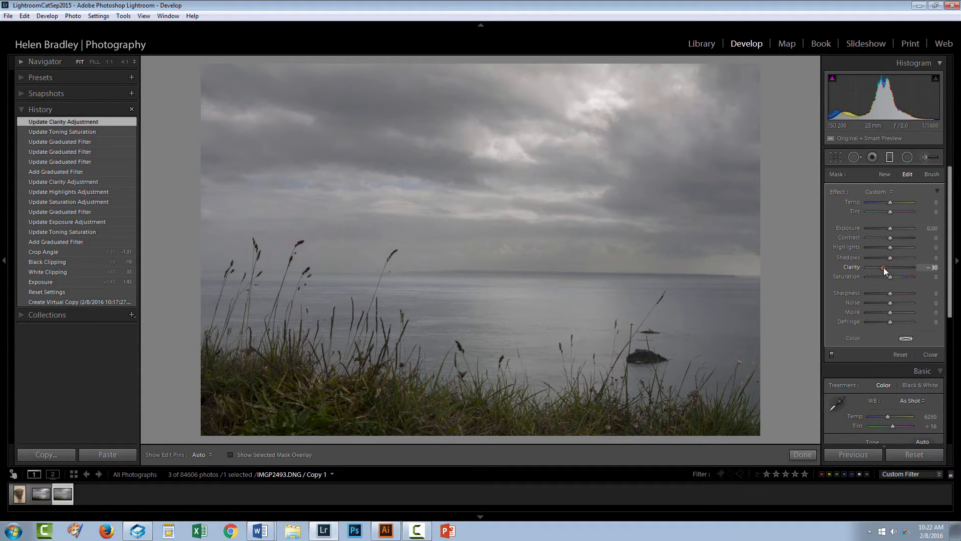
{"action": "left_click_drag", "start_coordinate": [884, 266], "coordinate": [879, 266]}
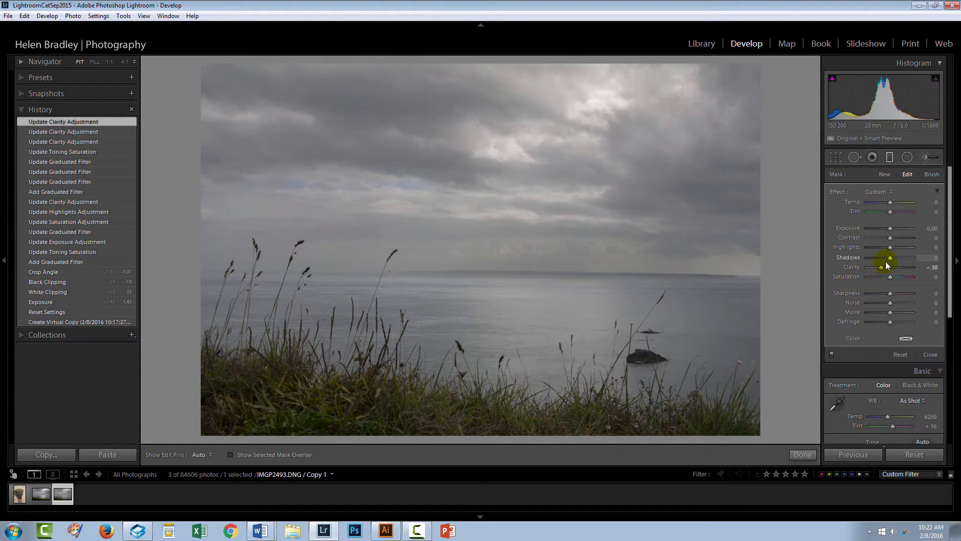
{"action": "left_click_drag", "start_coordinate": [891, 258], "coordinate": [888, 257]}
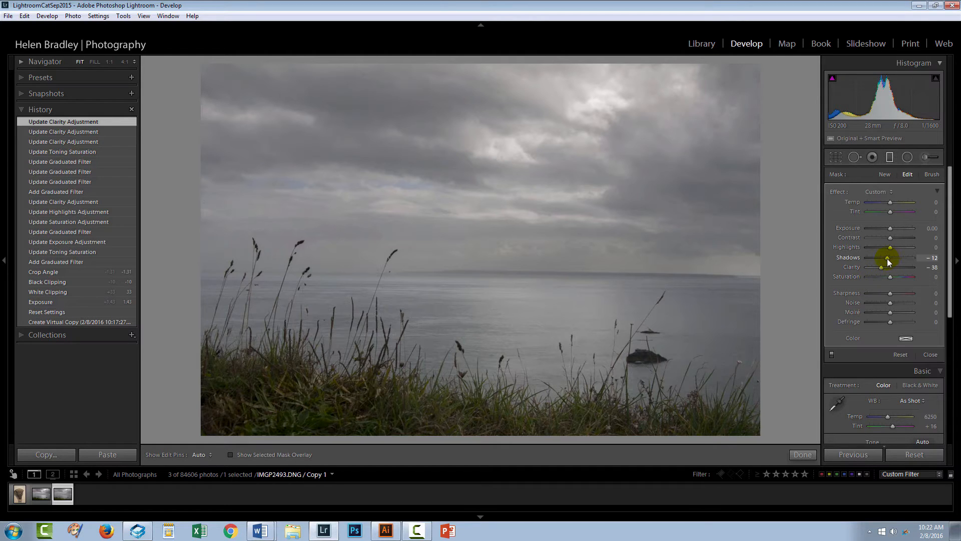
{"action": "left_click_drag", "start_coordinate": [888, 257], "coordinate": [881, 257]}
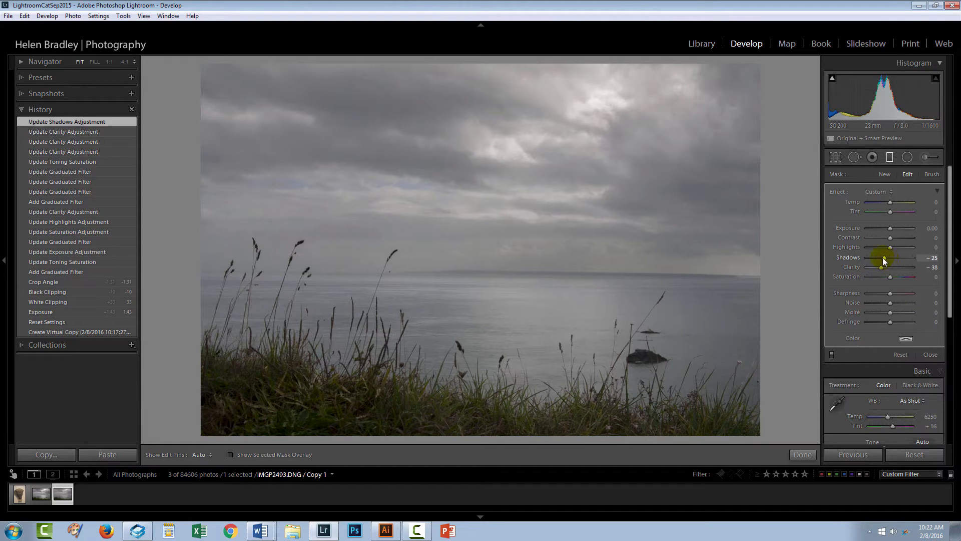
{"action": "left_click_drag", "start_coordinate": [883, 258], "coordinate": [877, 257]}
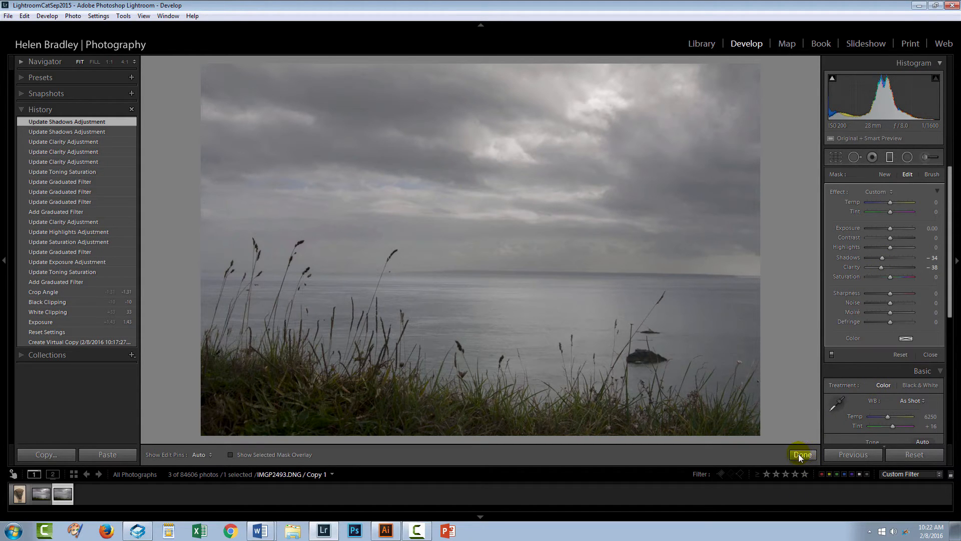
{"action": "left_click", "coordinate": [803, 455]}
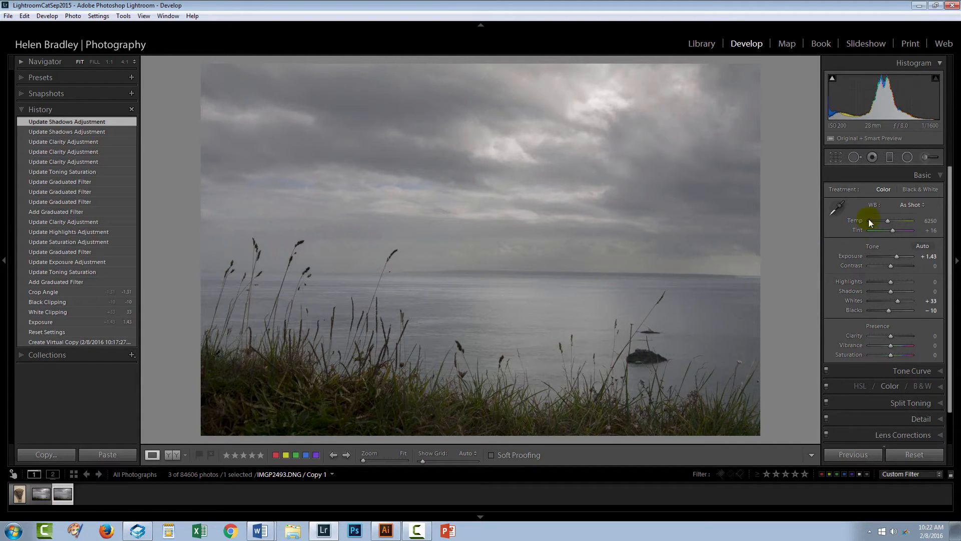
{"action": "mouse_move", "coordinate": [906, 156]}
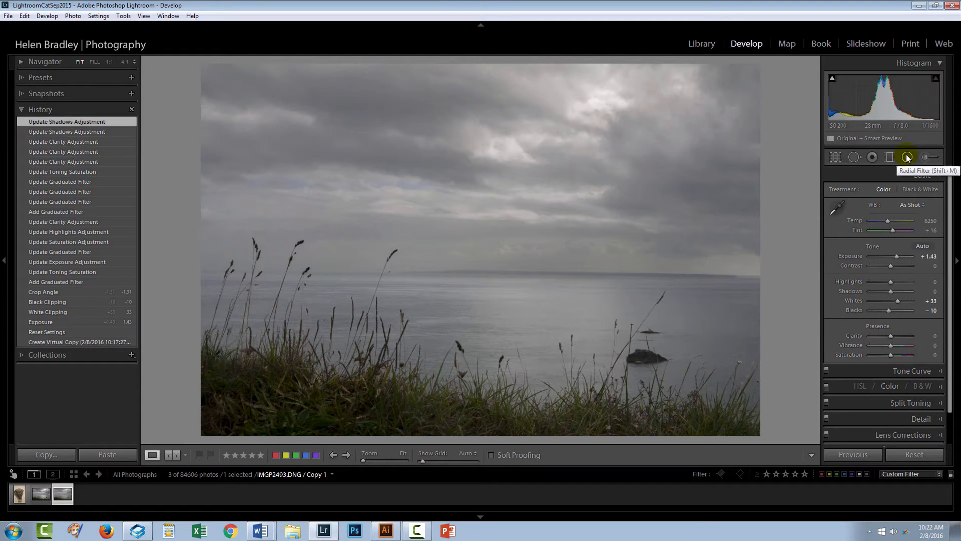
Step: Switch to the Radial Filter tool to add a circular adjustment over the sea
{"action": "left_click", "coordinate": [907, 156]}
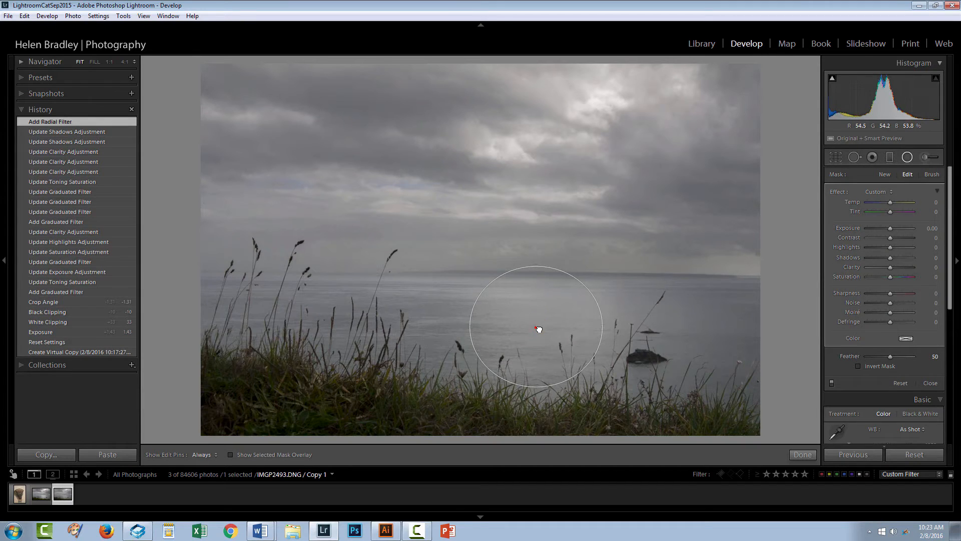
Step: Move the radial circle onto the sea and drop its exposure to −4.00 to preview its reach
{"action": "left_click_drag", "start_coordinate": [538, 329], "coordinate": [546, 345]}
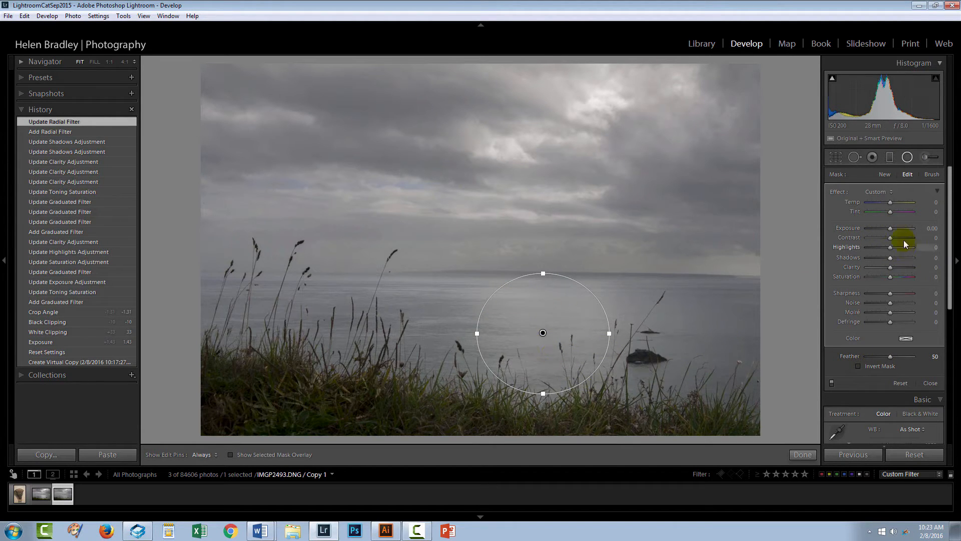
{"action": "left_click_drag", "start_coordinate": [908, 228], "coordinate": [867, 228]}
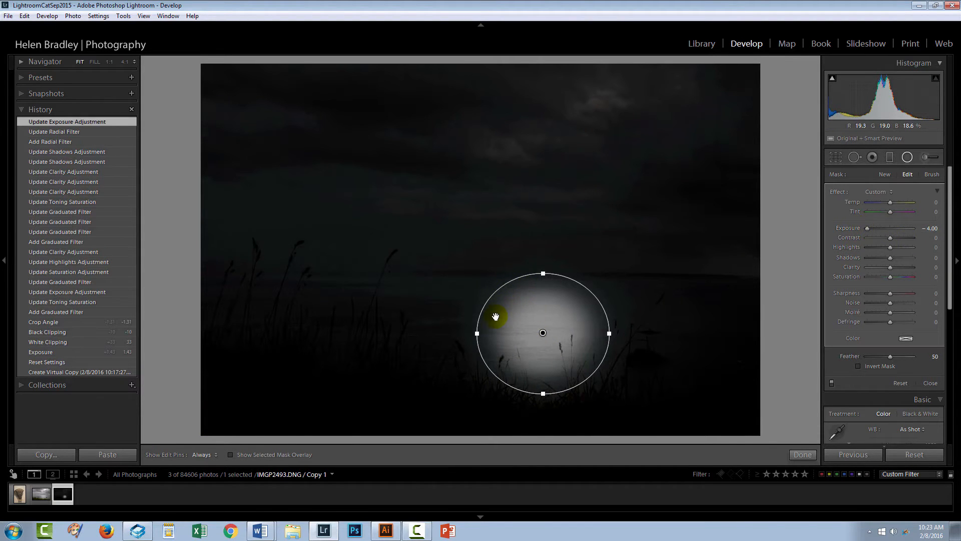
{"action": "mouse_move", "coordinate": [484, 121]}
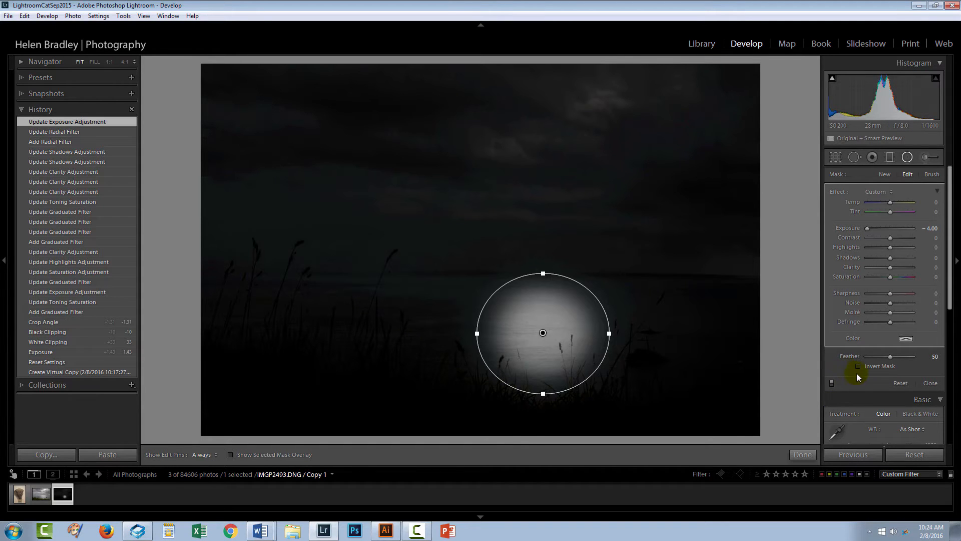
Step: Invert the radial mask, set exposure to +0.31 and feather to 56, then finish the adjustment
{"action": "left_click", "coordinate": [858, 365]}
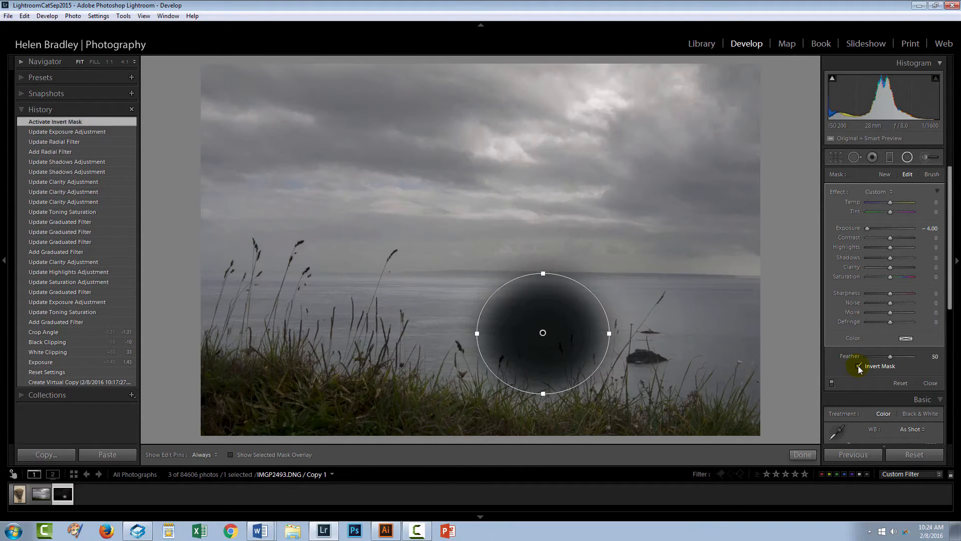
{"action": "left_click", "coordinate": [859, 365]}
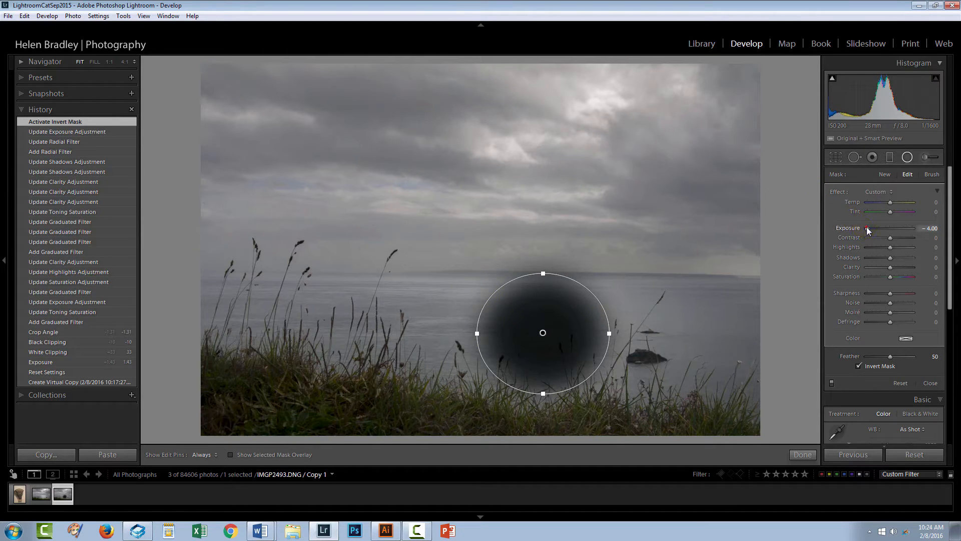
{"action": "left_click_drag", "start_coordinate": [867, 229], "coordinate": [894, 228]}
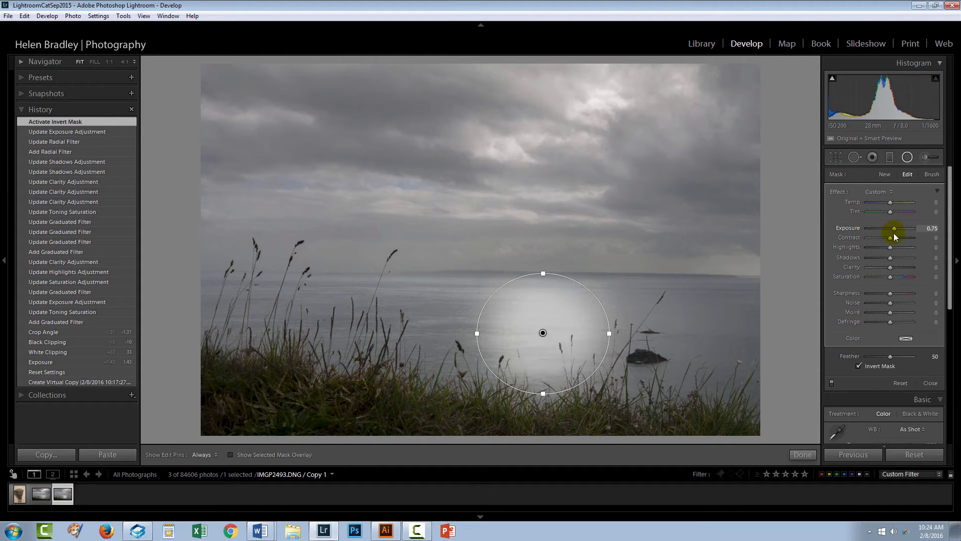
{"action": "left_click_drag", "start_coordinate": [894, 229], "coordinate": [891, 228]}
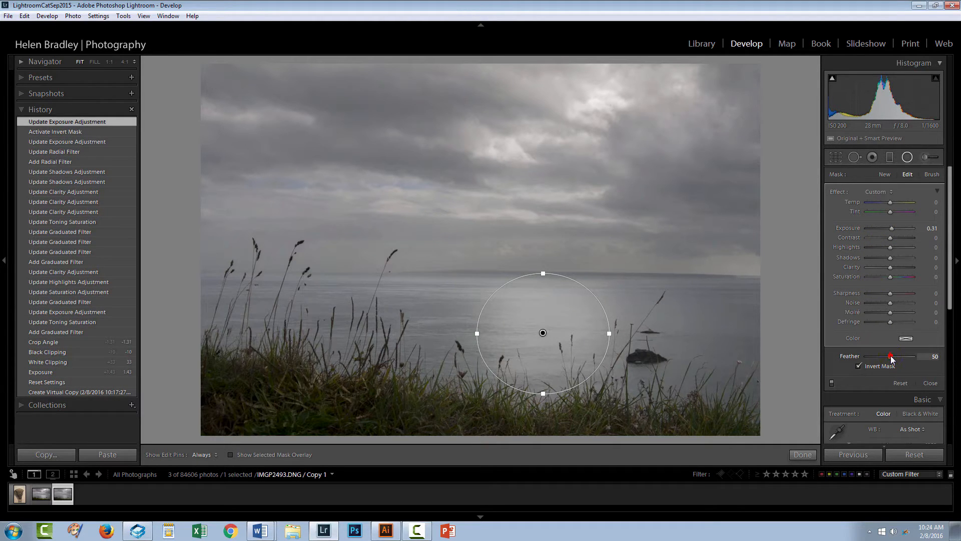
{"action": "left_click_drag", "start_coordinate": [891, 356], "coordinate": [894, 357]}
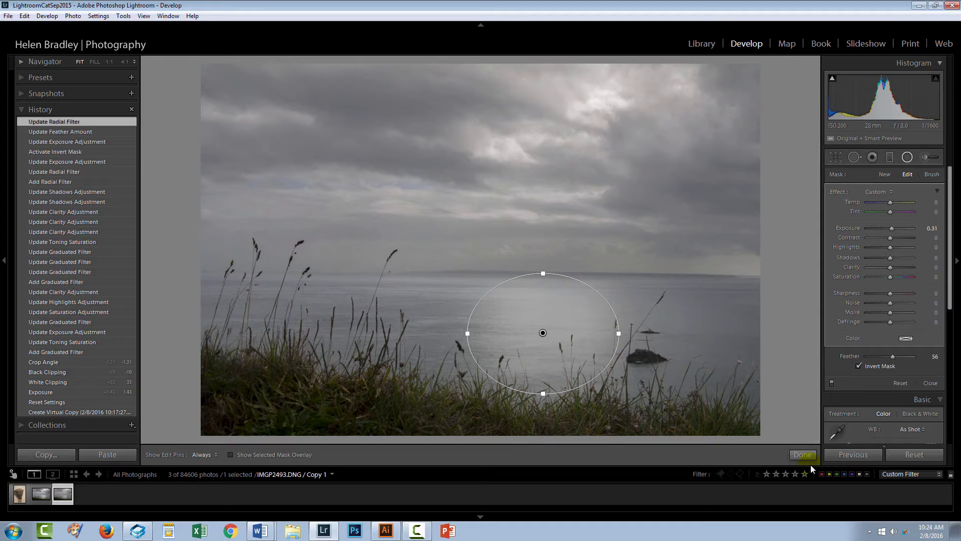
{"action": "left_click", "coordinate": [803, 455]}
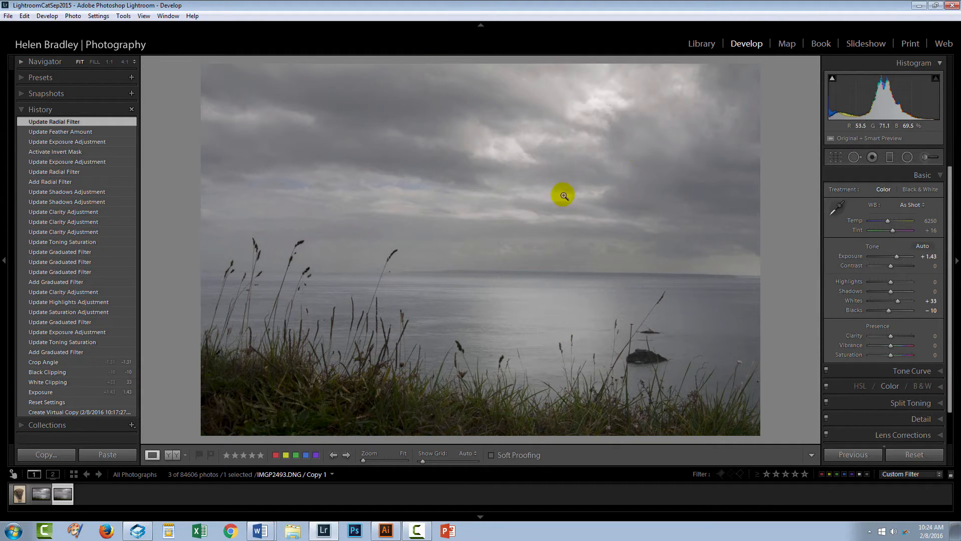
{"action": "mouse_move", "coordinate": [631, 207]}
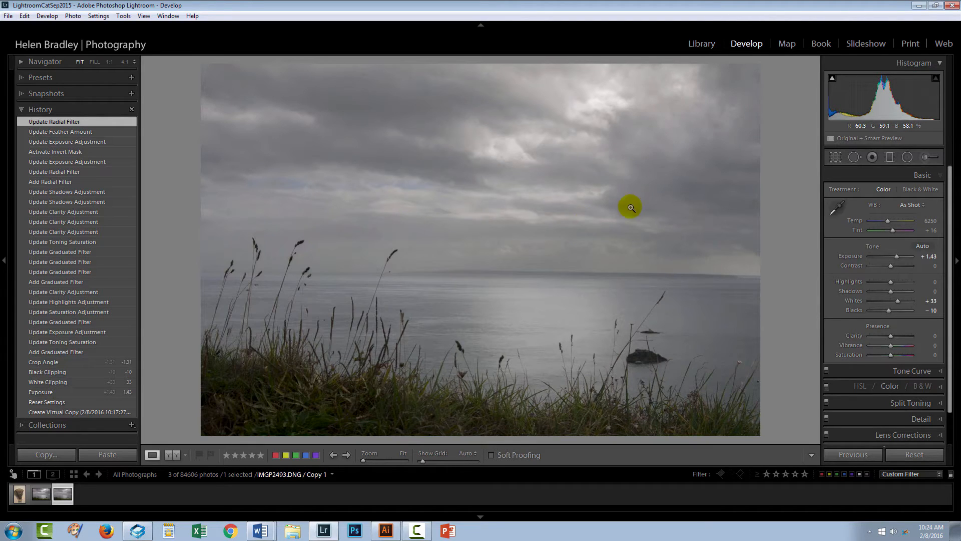
{"action": "mouse_move", "coordinate": [923, 156]}
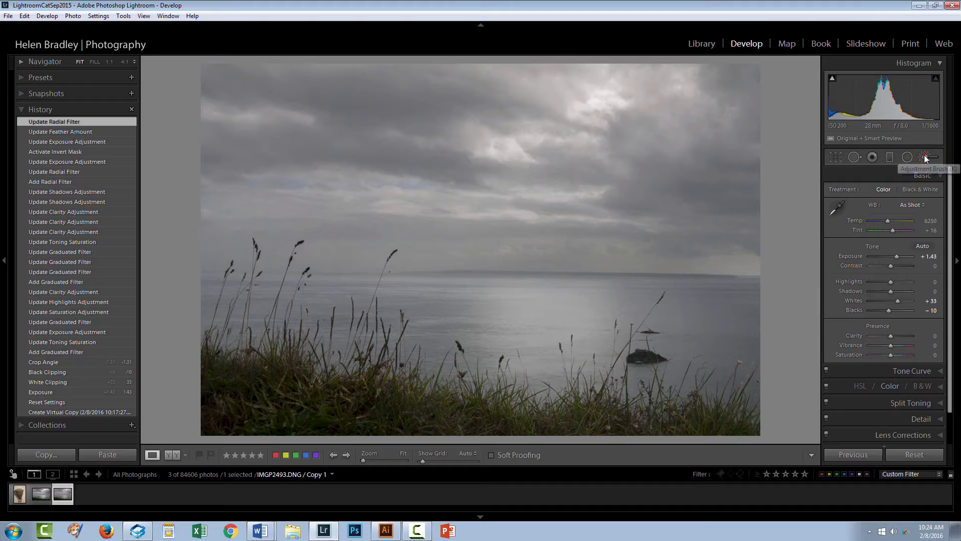
{"action": "left_click", "coordinate": [925, 156]}
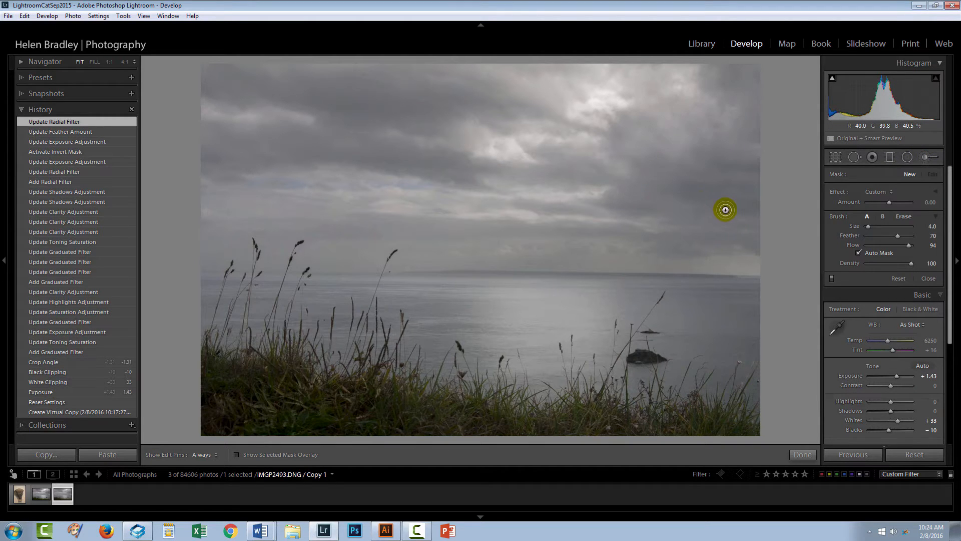
Step: Paint a new brush mask over the upper-left sky and show it as a red overlay
{"action": "left_click_drag", "start_coordinate": [861, 227], "coordinate": [895, 226]}
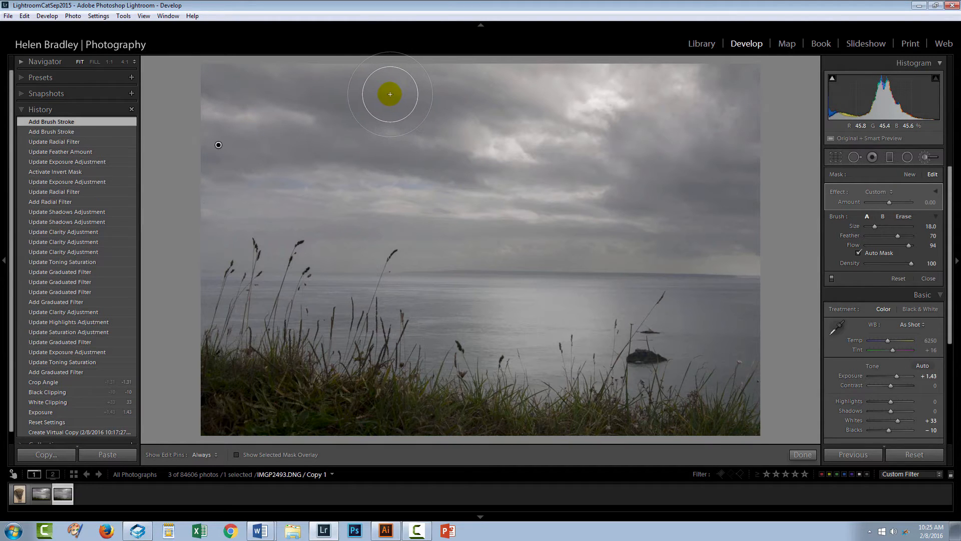
{"action": "left_click", "coordinate": [236, 455]}
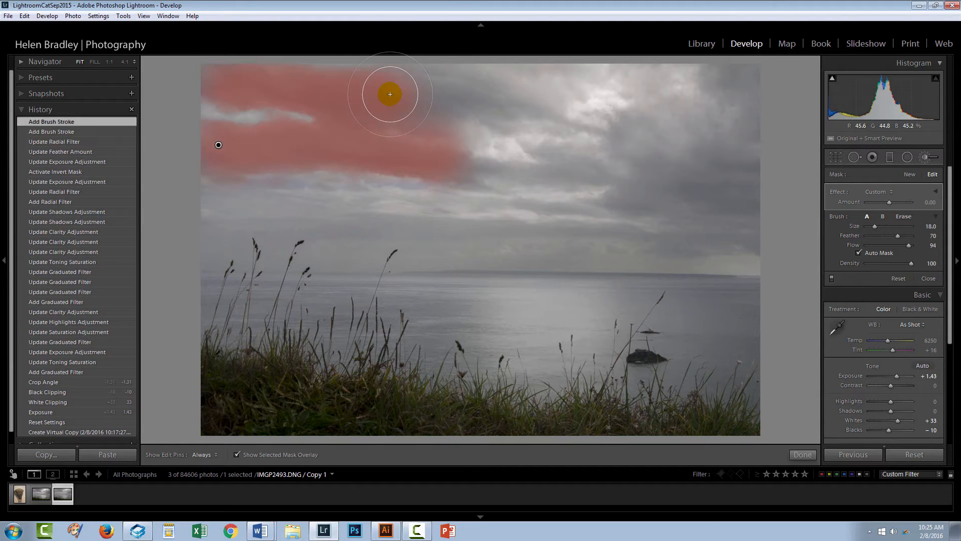
Step: Paint the mask across the top of the sky, the right-hand clouds and the lower-left sky
{"action": "left_click_drag", "start_coordinate": [390, 94], "coordinate": [480, 92]}
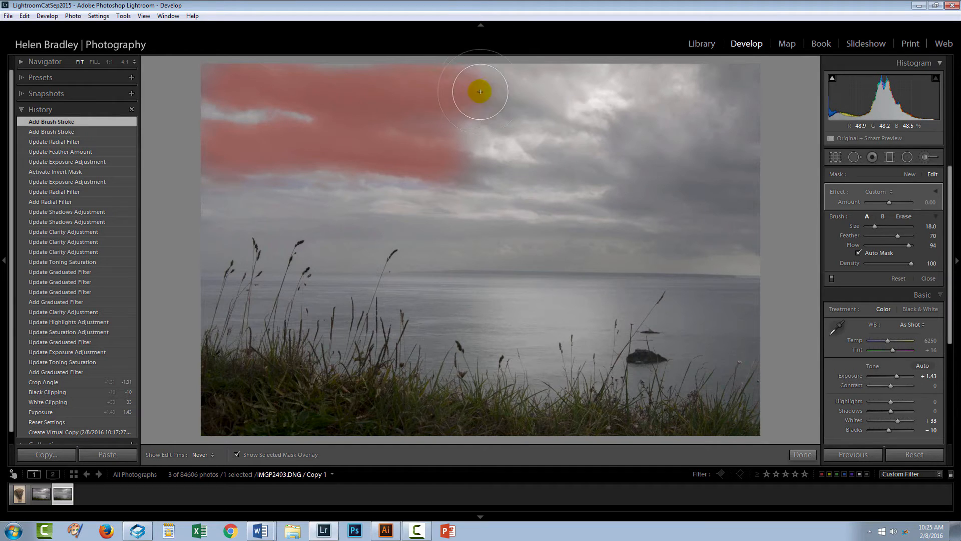
{"action": "left_click_drag", "start_coordinate": [479, 91], "coordinate": [722, 85]}
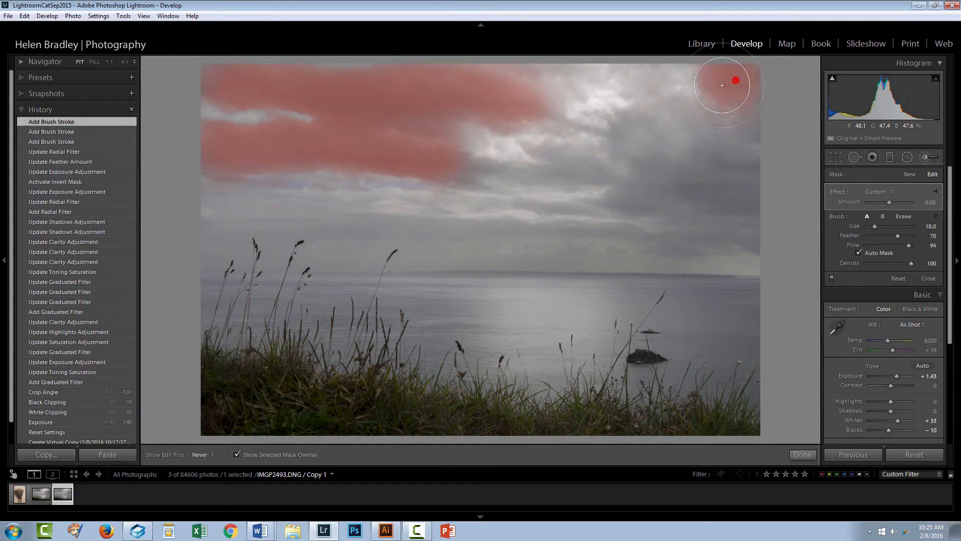
{"action": "left_click_drag", "start_coordinate": [722, 84], "coordinate": [567, 165]}
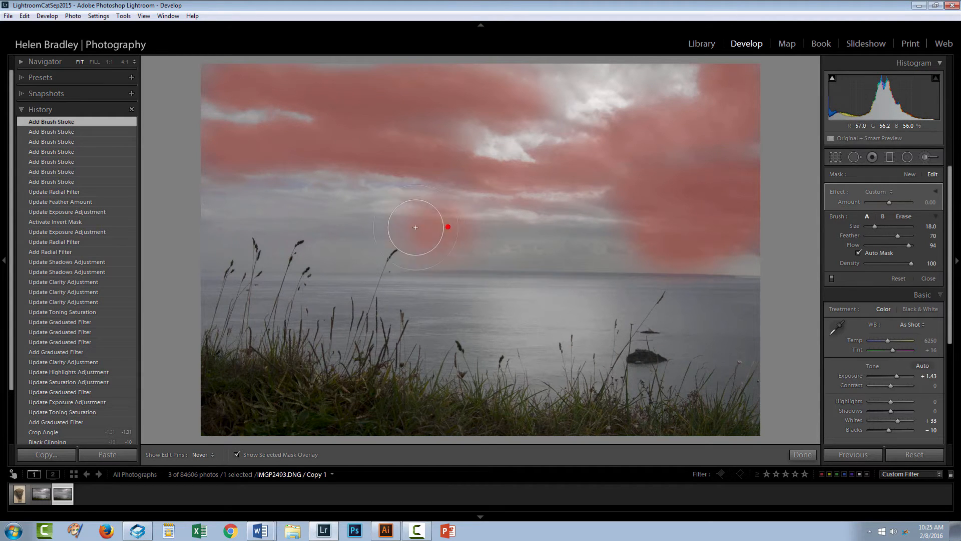
{"action": "left_click_drag", "start_coordinate": [415, 227], "coordinate": [213, 231]}
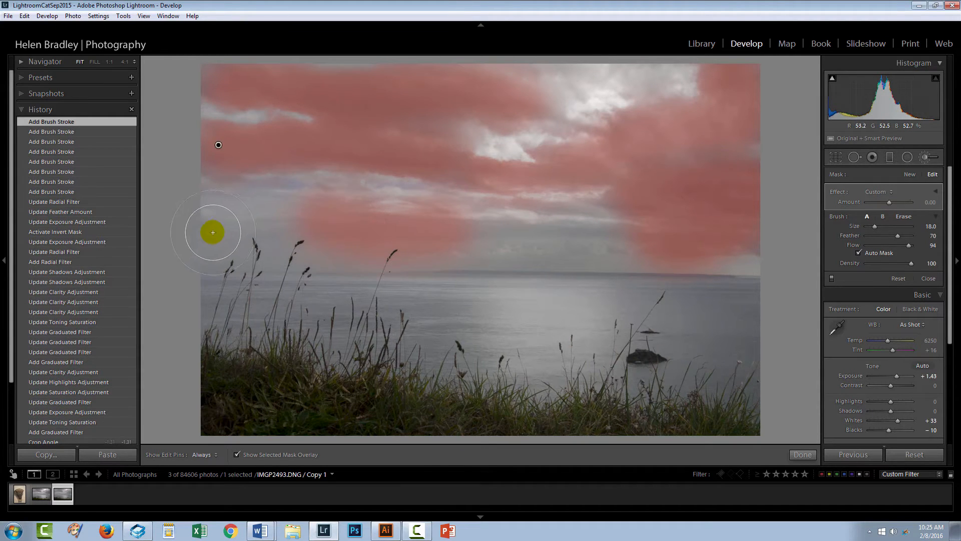
Step: Fill the unpainted centre of the sky and the remaining gaps down to the horizon
{"action": "left_click_drag", "start_coordinate": [212, 231], "coordinate": [552, 89]}
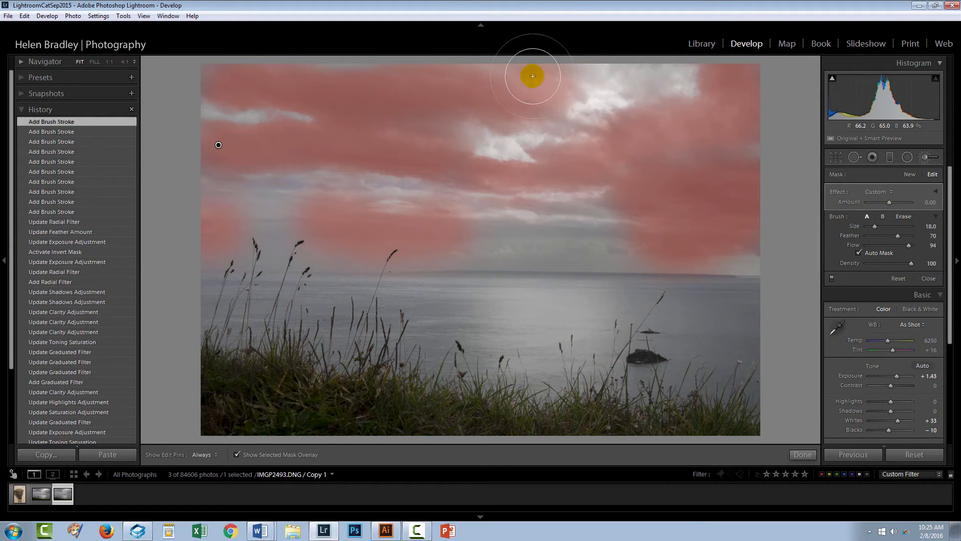
{"action": "left_click_drag", "start_coordinate": [532, 75], "coordinate": [508, 231]}
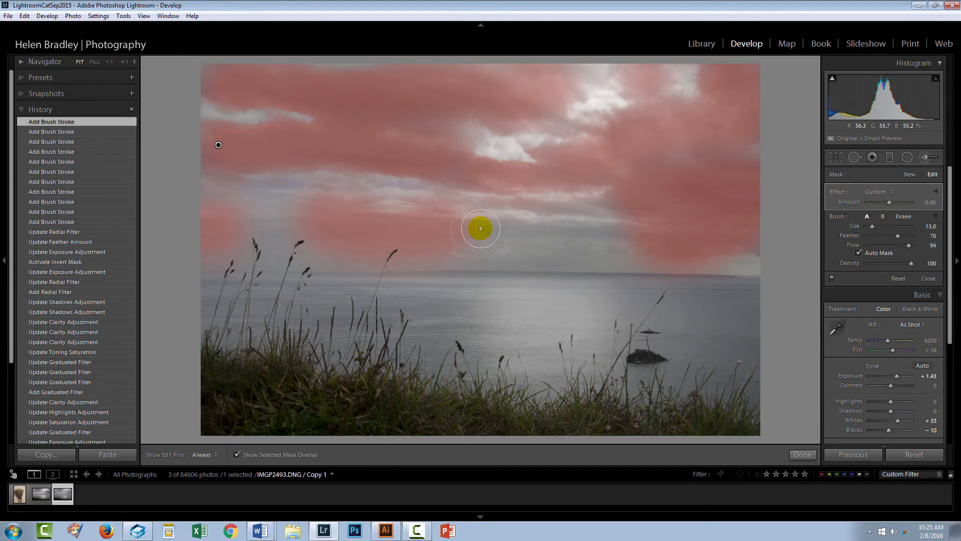
{"action": "left_click_drag", "start_coordinate": [479, 228], "coordinate": [552, 214]}
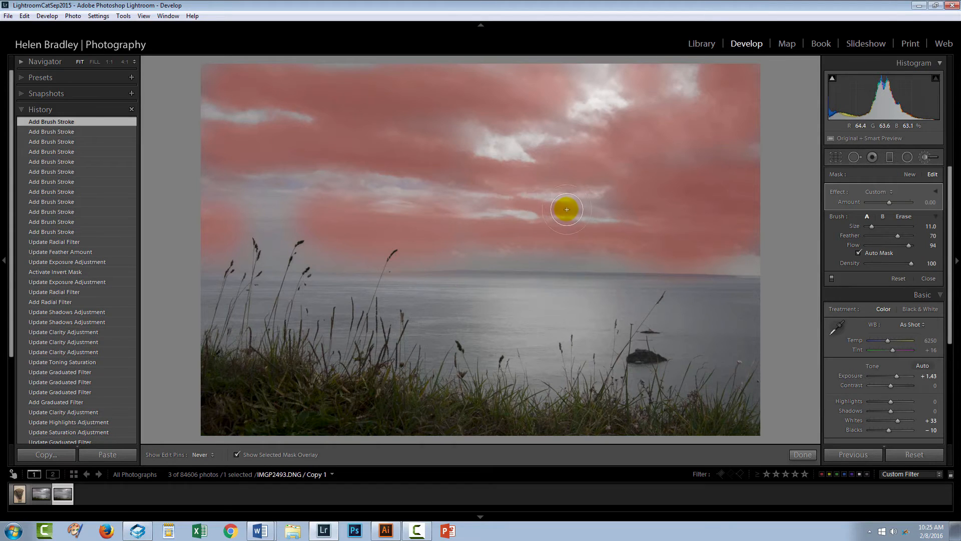
{"action": "left_click_drag", "start_coordinate": [567, 210], "coordinate": [271, 200]}
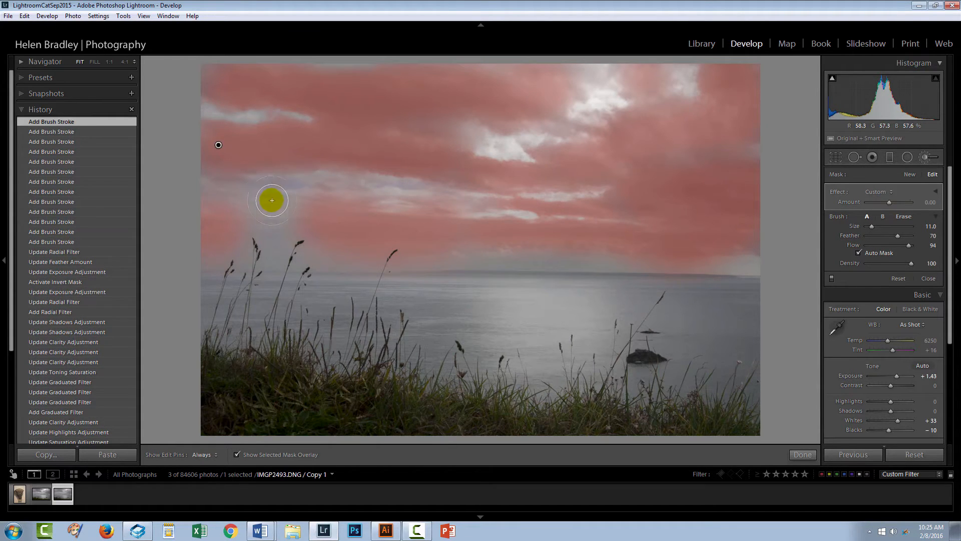
{"action": "mouse_move", "coordinate": [554, 117]}
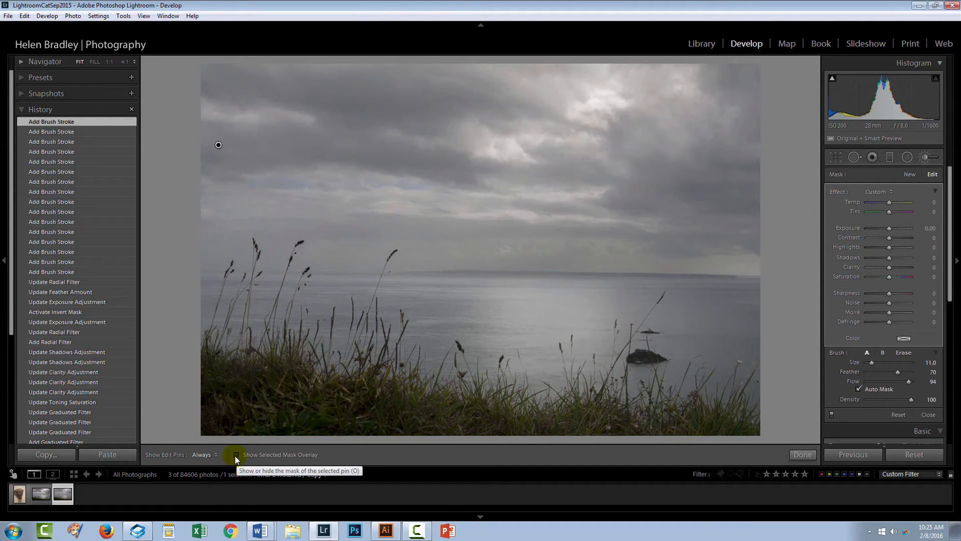
{"action": "left_click", "coordinate": [236, 454]}
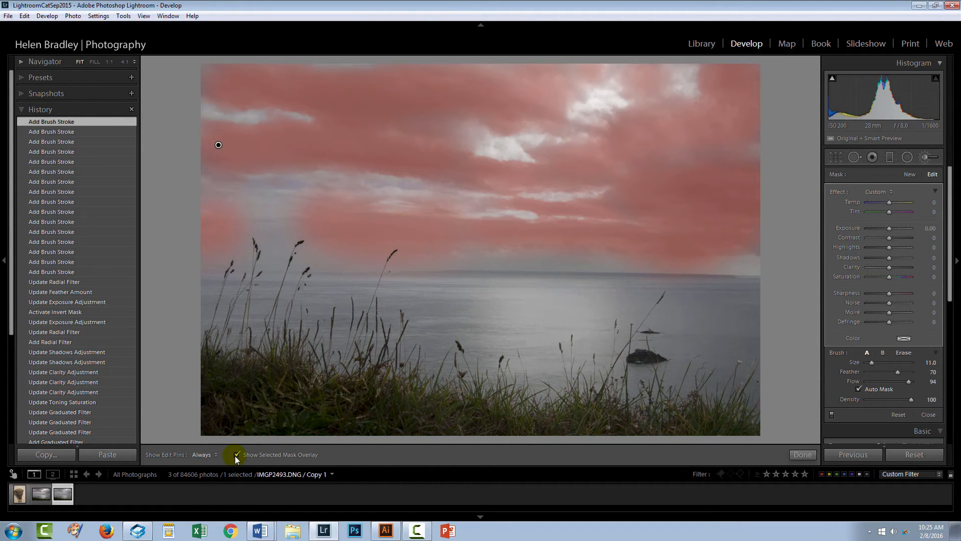
{"action": "left_click", "coordinate": [236, 454]}
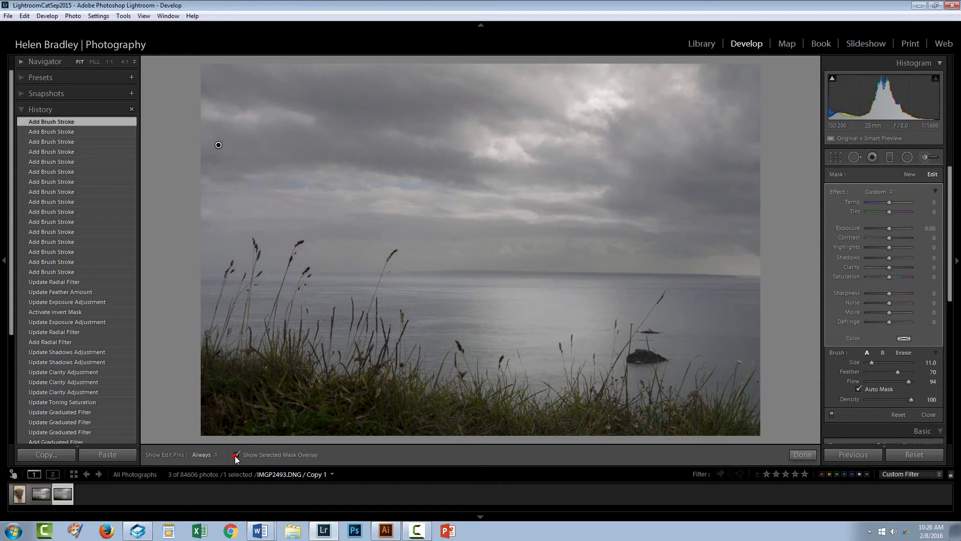
{"action": "left_click", "coordinate": [236, 454]}
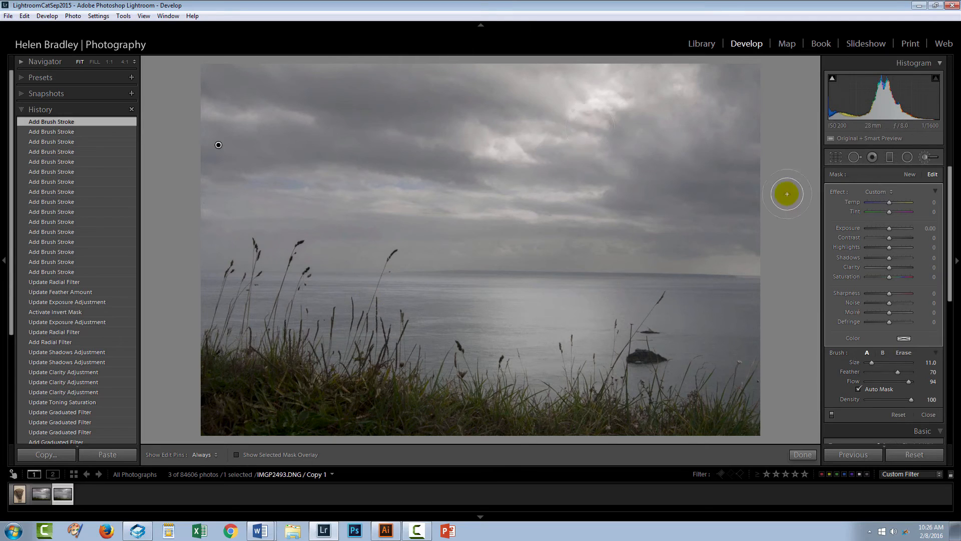
{"action": "mouse_move", "coordinate": [625, 244]}
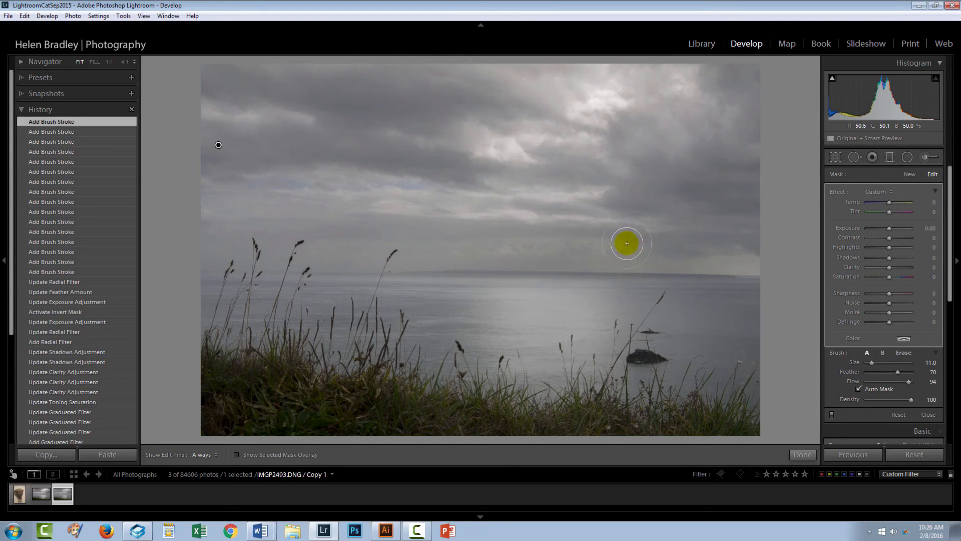
{"action": "left_click", "coordinate": [236, 455]}
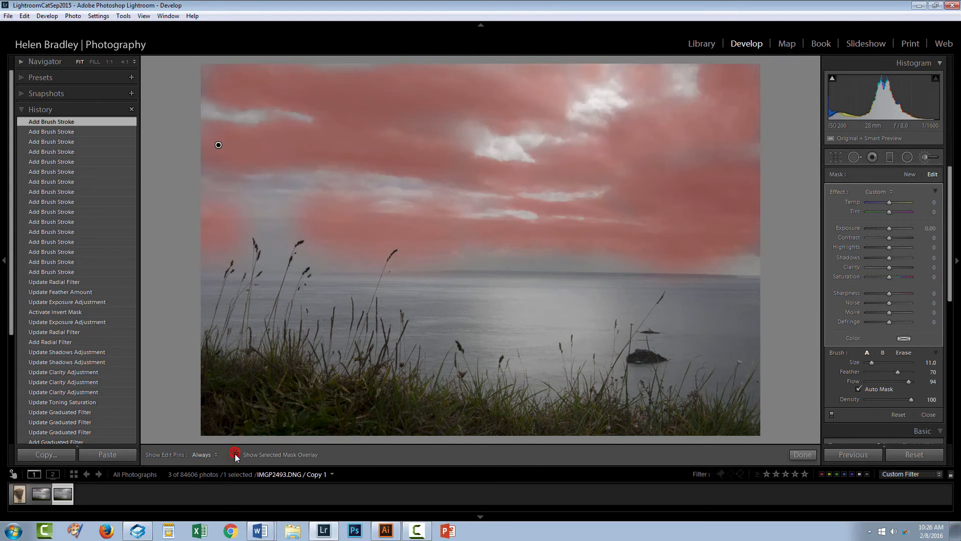
{"action": "left_click", "coordinate": [235, 454]}
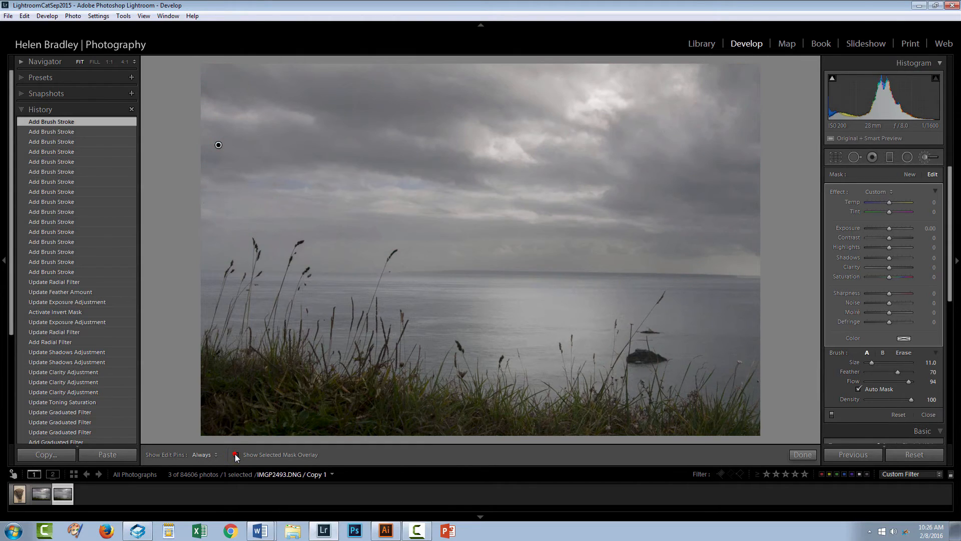
Step: Check the mask, then set the brush colour to a pink hue (about 337)
{"action": "left_click", "coordinate": [236, 455]}
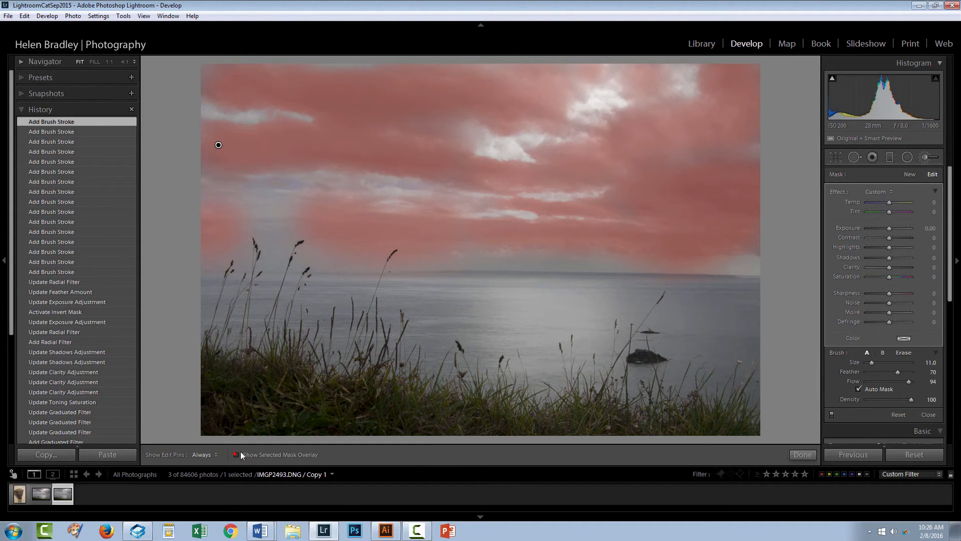
{"action": "left_click", "coordinate": [237, 455]}
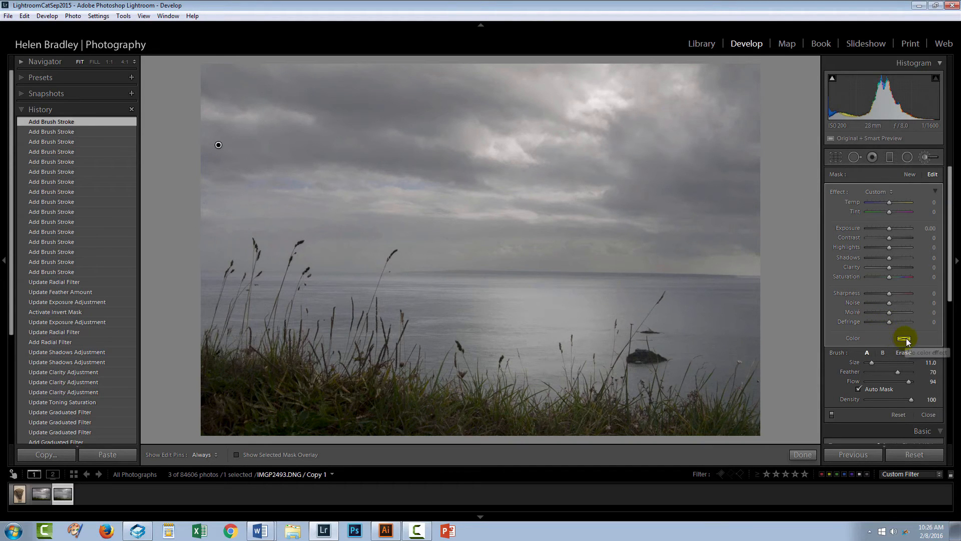
{"action": "left_click", "coordinate": [904, 339]}
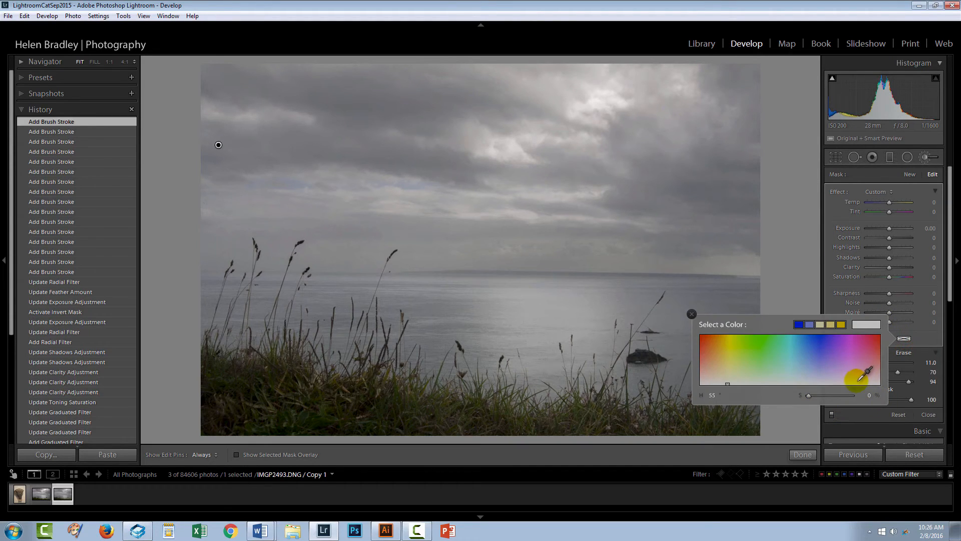
{"action": "left_click_drag", "start_coordinate": [866, 371], "coordinate": [873, 375]}
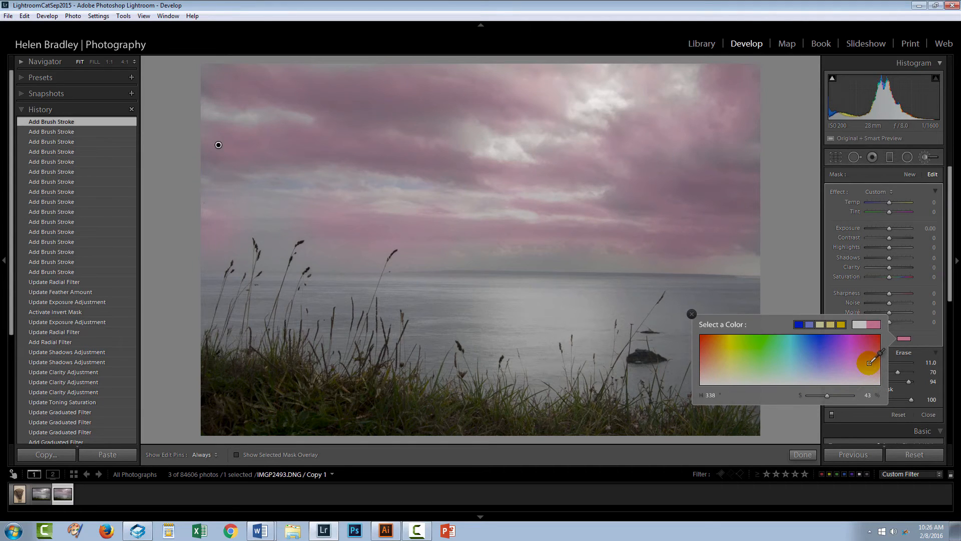
{"action": "left_click_drag", "start_coordinate": [870, 361], "coordinate": [867, 365]}
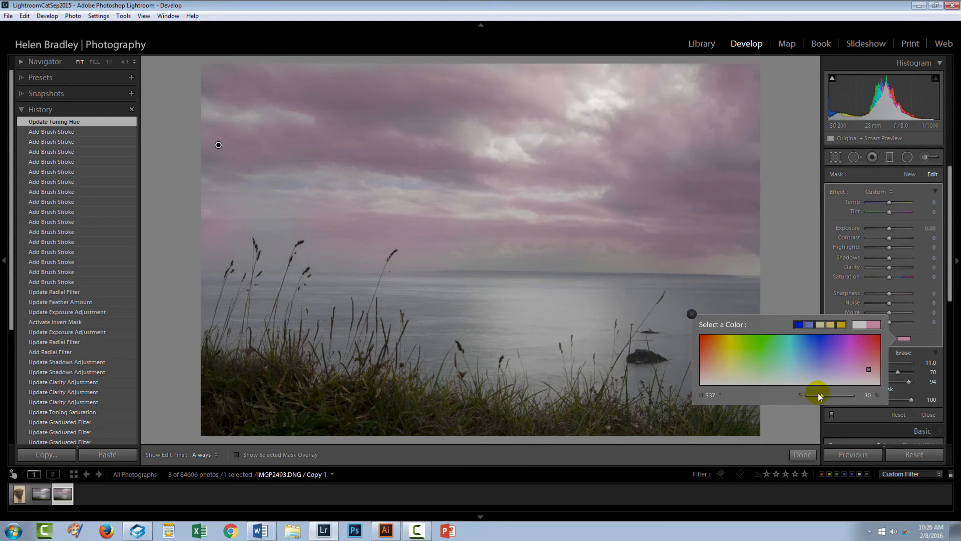
Step: Lower the pink tint's saturation to a subtle, near-zero strength
{"action": "left_click_drag", "start_coordinate": [818, 394], "coordinate": [809, 396]}
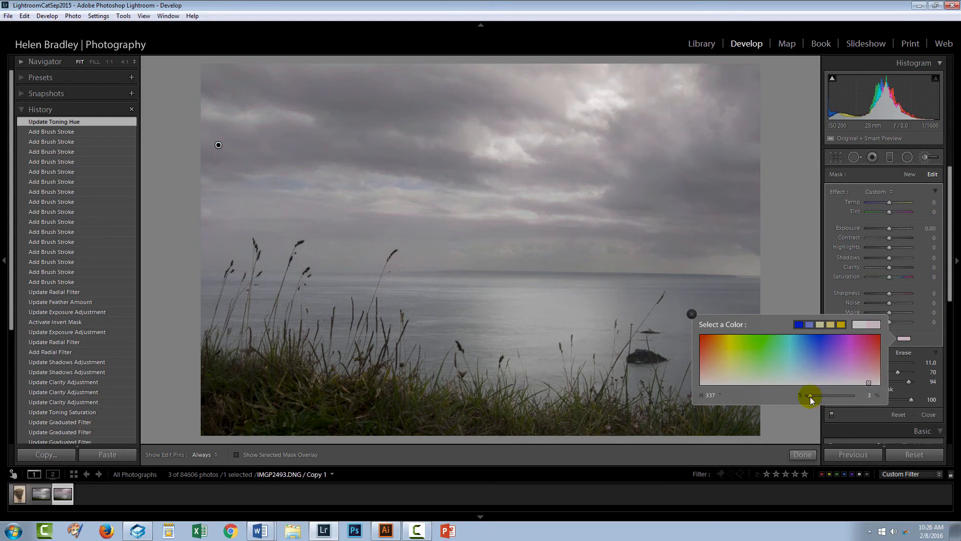
{"action": "left_click_drag", "start_coordinate": [808, 395], "coordinate": [815, 395]}
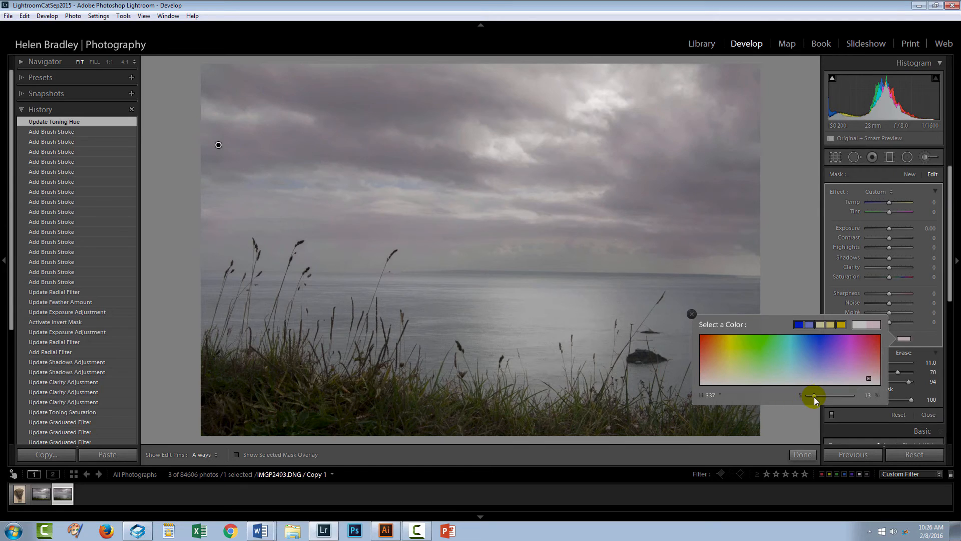
{"action": "left_click_drag", "start_coordinate": [812, 395], "coordinate": [818, 394]}
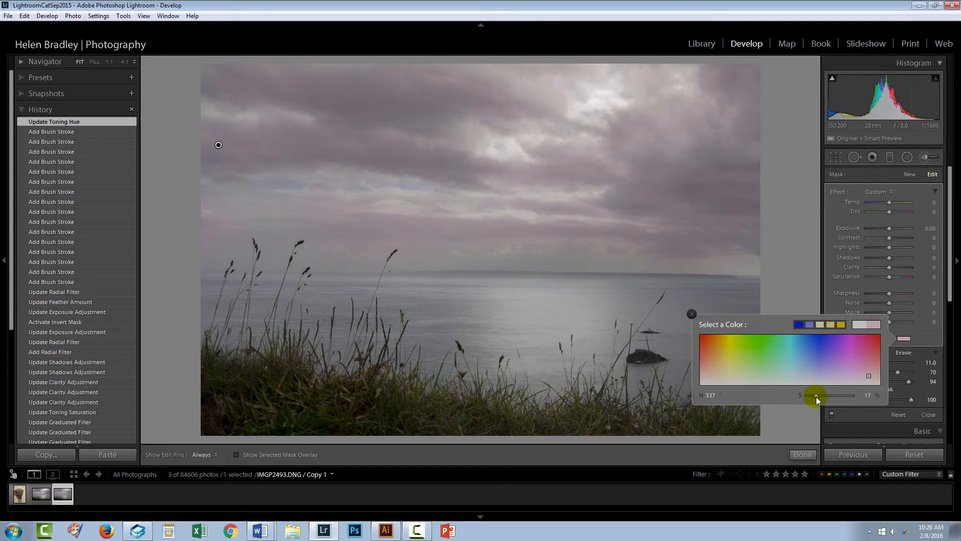
{"action": "left_click_drag", "start_coordinate": [815, 395], "coordinate": [814, 395]}
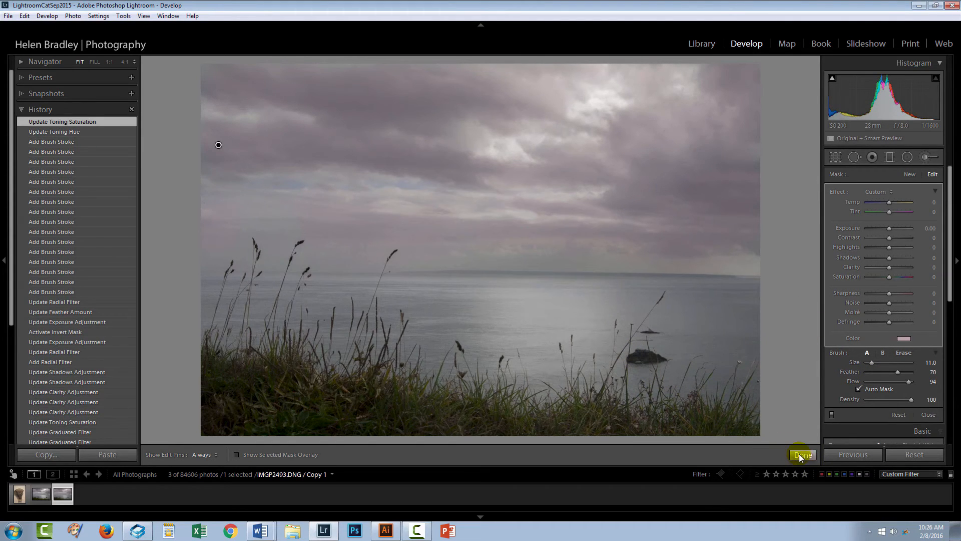
{"action": "left_click", "coordinate": [803, 454]}
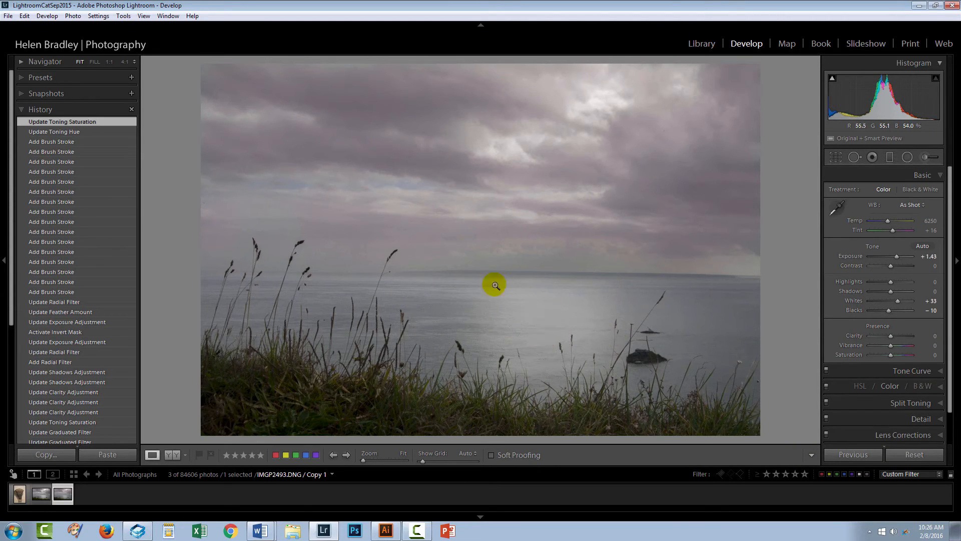
{"action": "mouse_move", "coordinate": [812, 226]}
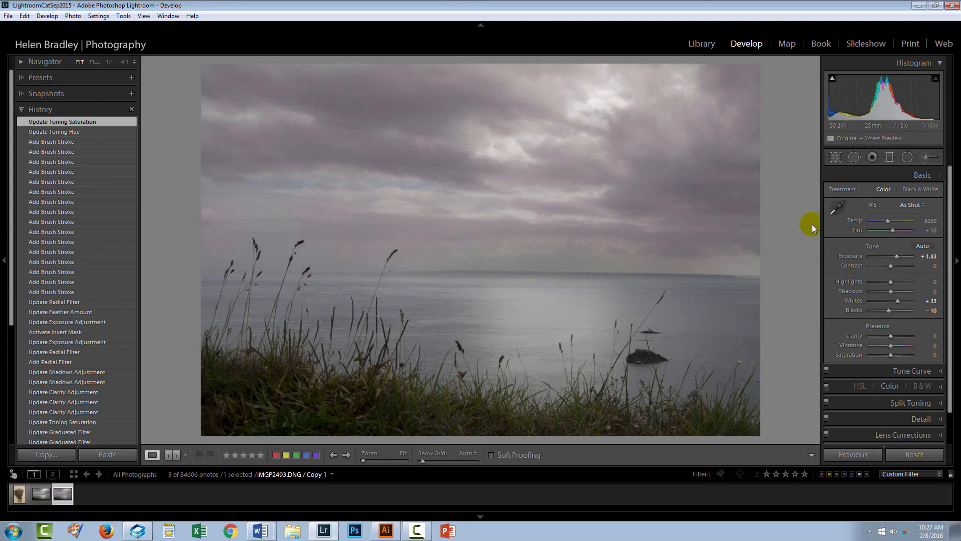
{"action": "mouse_move", "coordinate": [923, 157]}
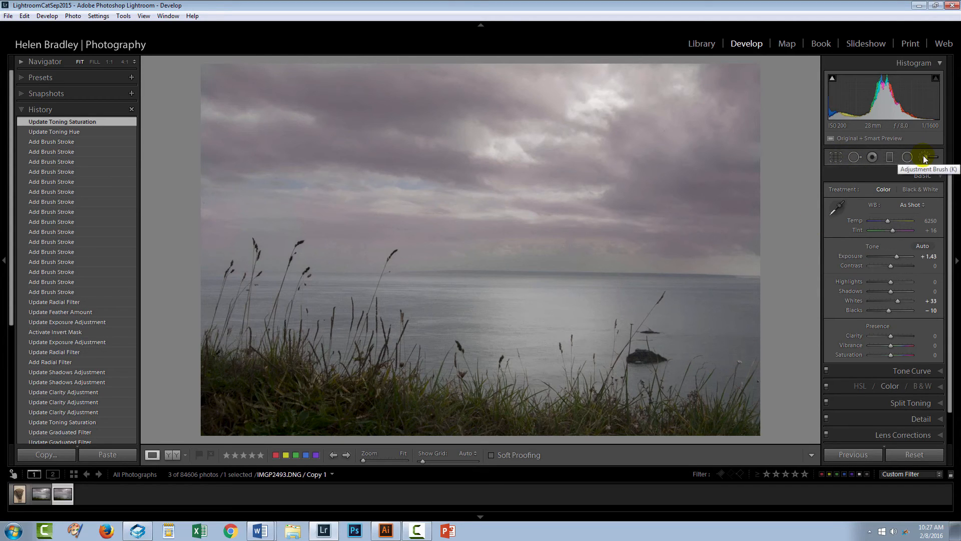
Step: Start a second brush adjustment and paint its mask over the left ocean
{"action": "left_click", "coordinate": [925, 156]}
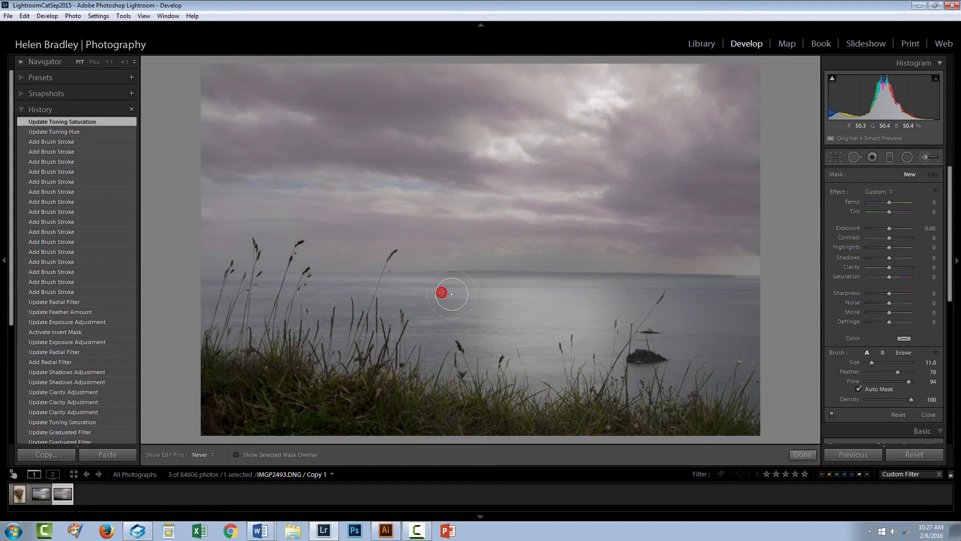
{"action": "left_click", "coordinate": [442, 323]}
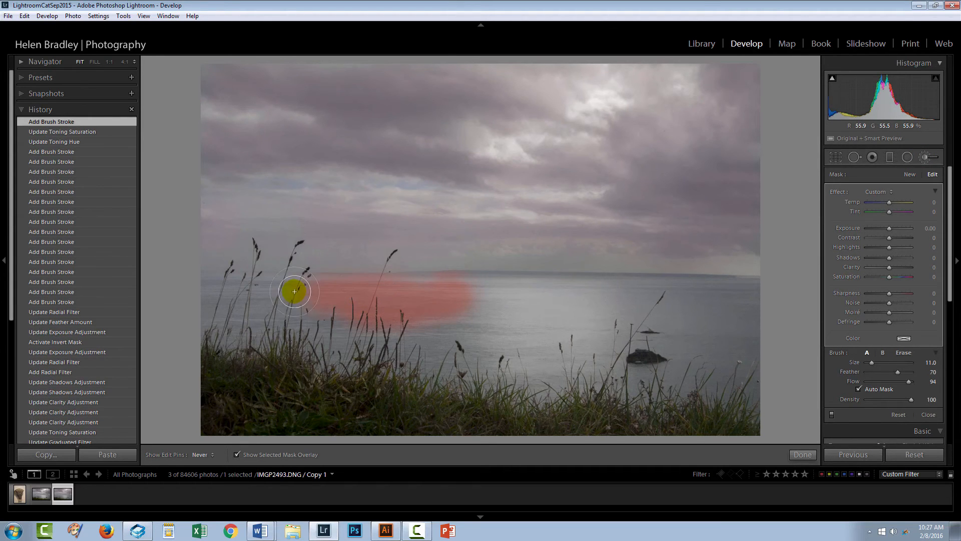
{"action": "left_click_drag", "start_coordinate": [294, 292], "coordinate": [422, 335]}
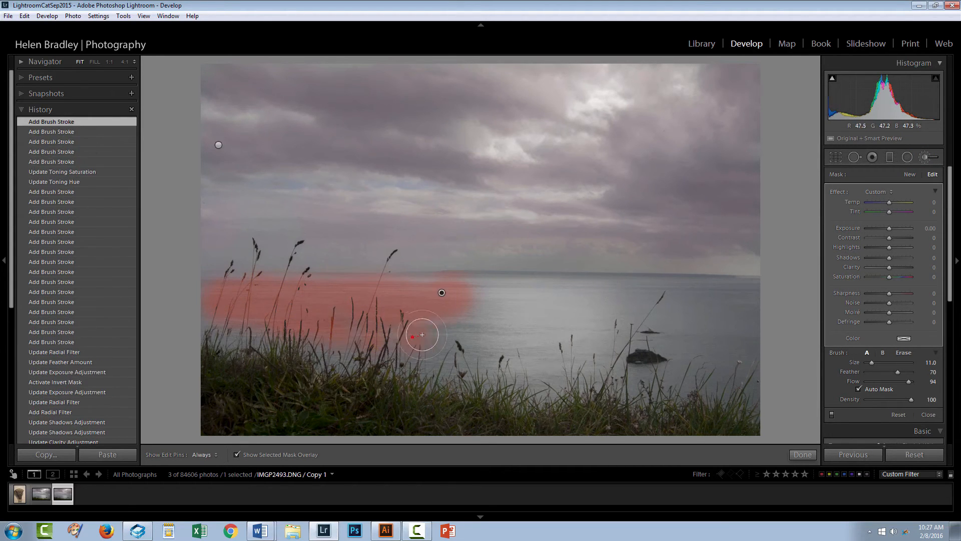
{"action": "left_click_drag", "start_coordinate": [421, 336], "coordinate": [462, 290]}
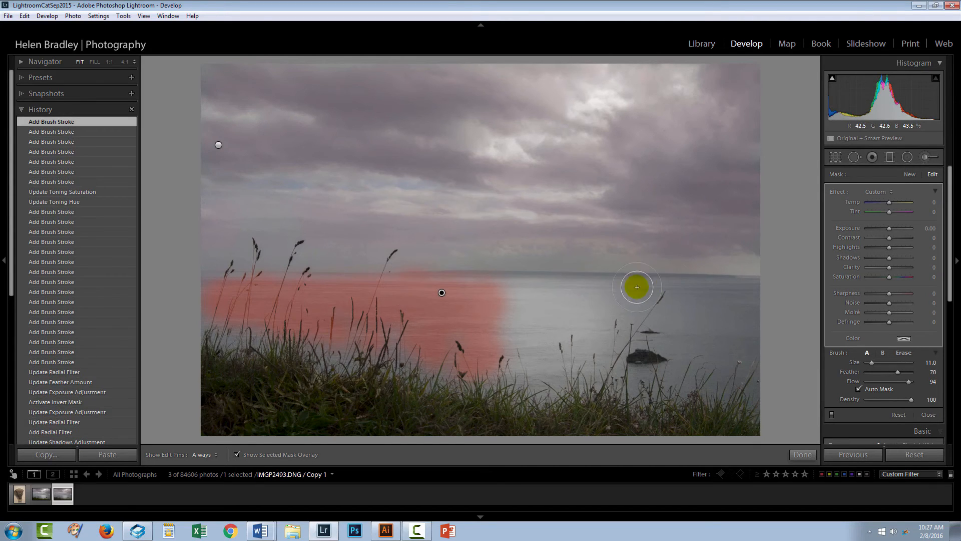
Step: Extend the ocean mask over the right side and the remaining middle of the sea
{"action": "left_click_drag", "start_coordinate": [637, 287], "coordinate": [739, 296]}
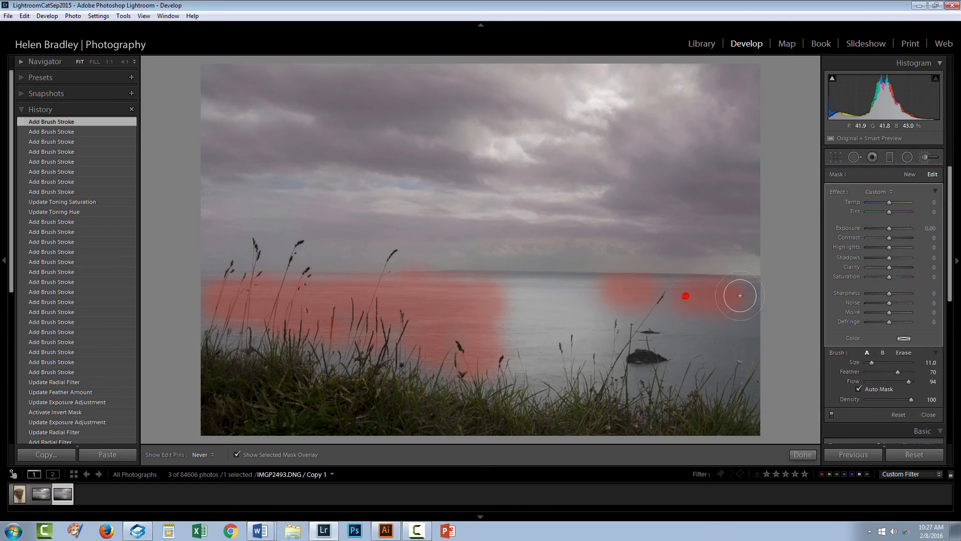
{"action": "left_click_drag", "start_coordinate": [739, 297], "coordinate": [714, 354]}
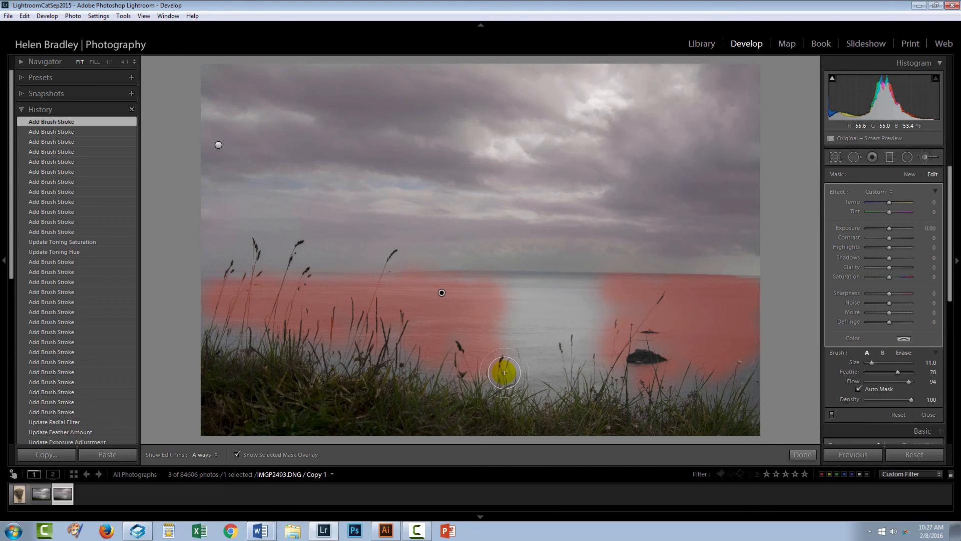
{"action": "left_click_drag", "start_coordinate": [503, 373], "coordinate": [672, 354]}
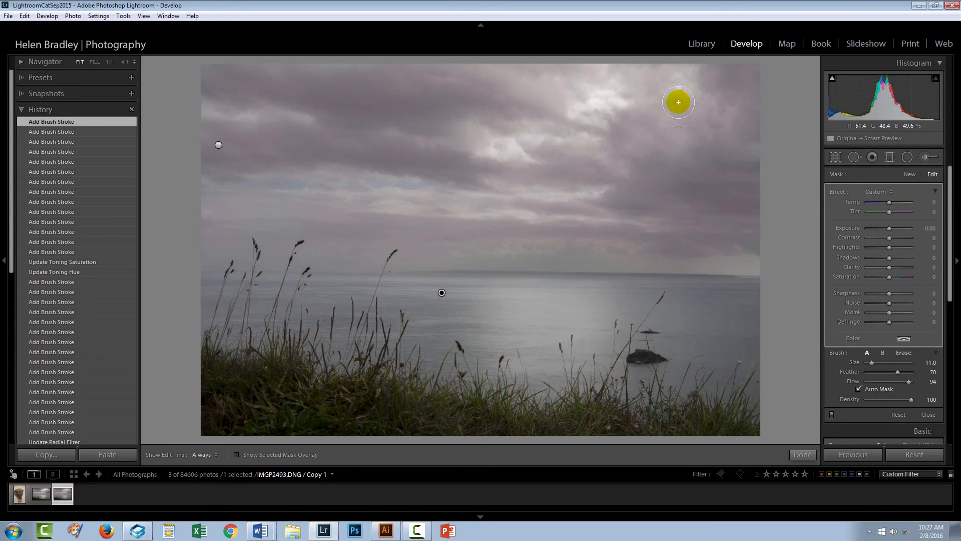
Step: Set the ocean brush colour to blue (hue about 204) at low saturation, around 13
{"action": "left_click", "coordinate": [903, 338]}
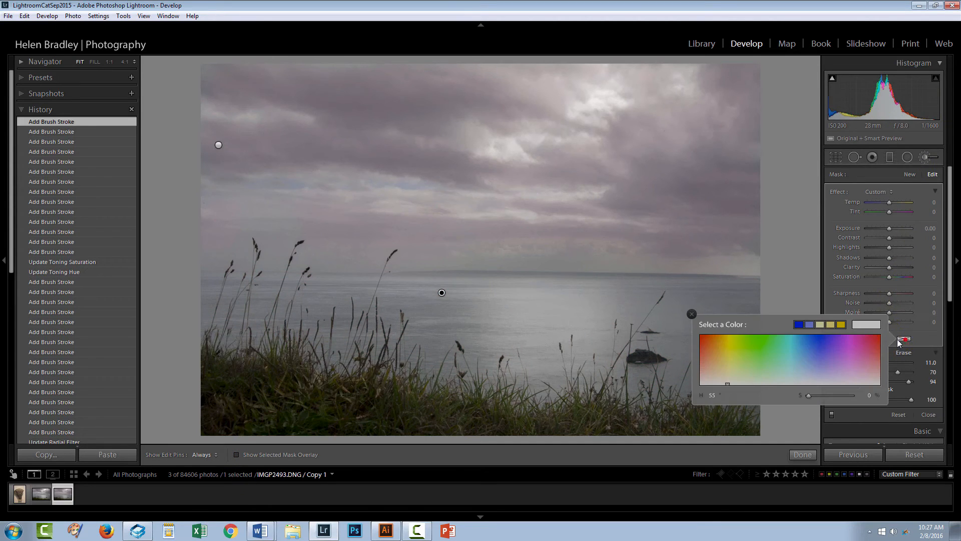
{"action": "left_click", "coordinate": [805, 372]}
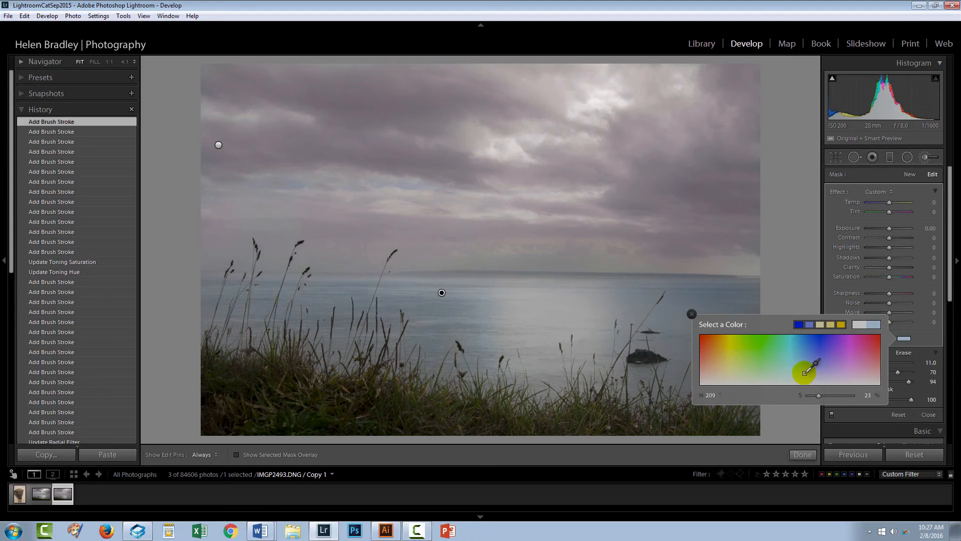
{"action": "left_click_drag", "start_coordinate": [805, 372], "coordinate": [809, 356]}
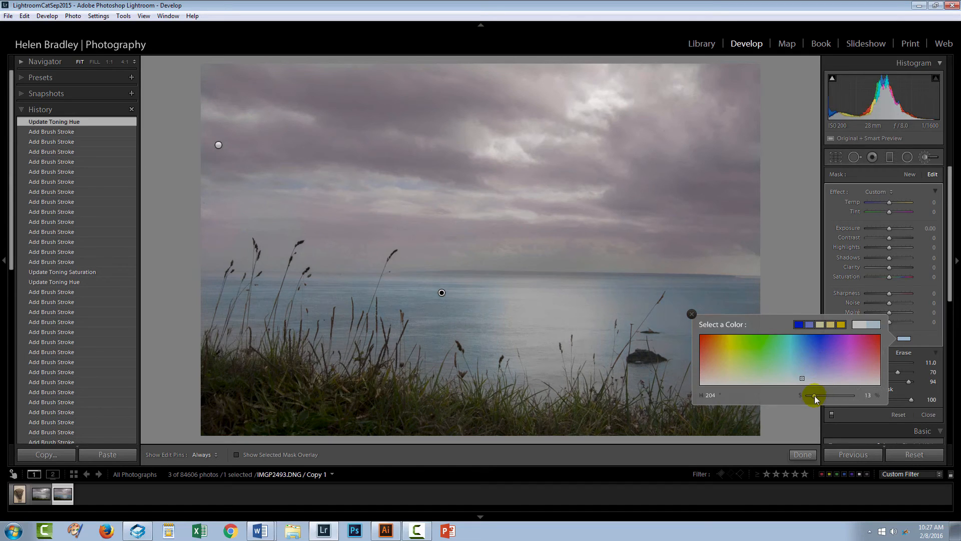
{"action": "left_click_drag", "start_coordinate": [810, 395], "coordinate": [817, 396]}
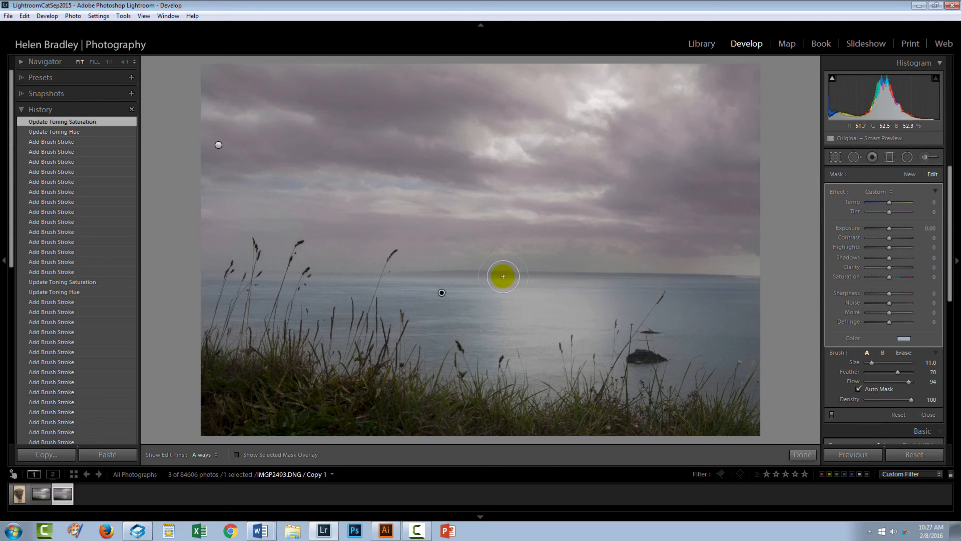
{"action": "mouse_move", "coordinate": [209, 249]}
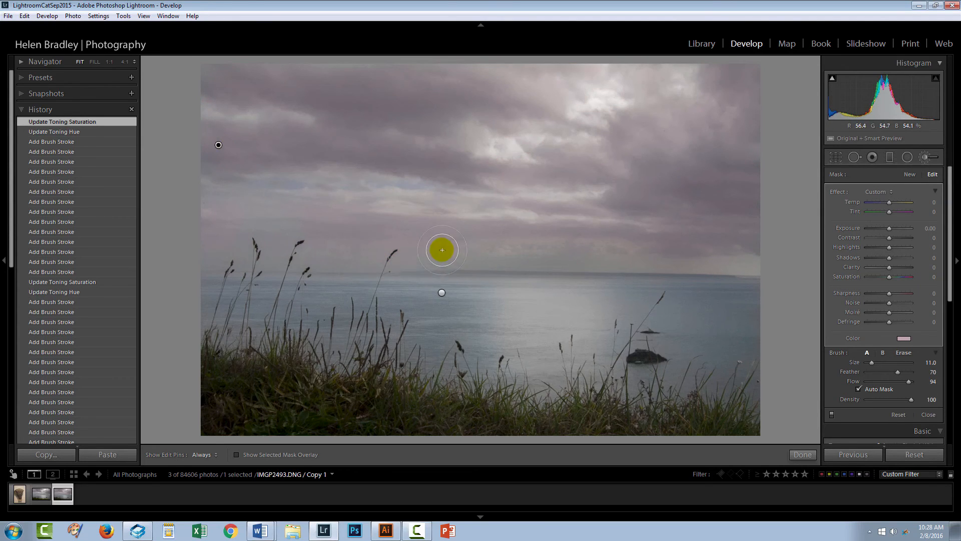
{"action": "mouse_move", "coordinate": [218, 246]}
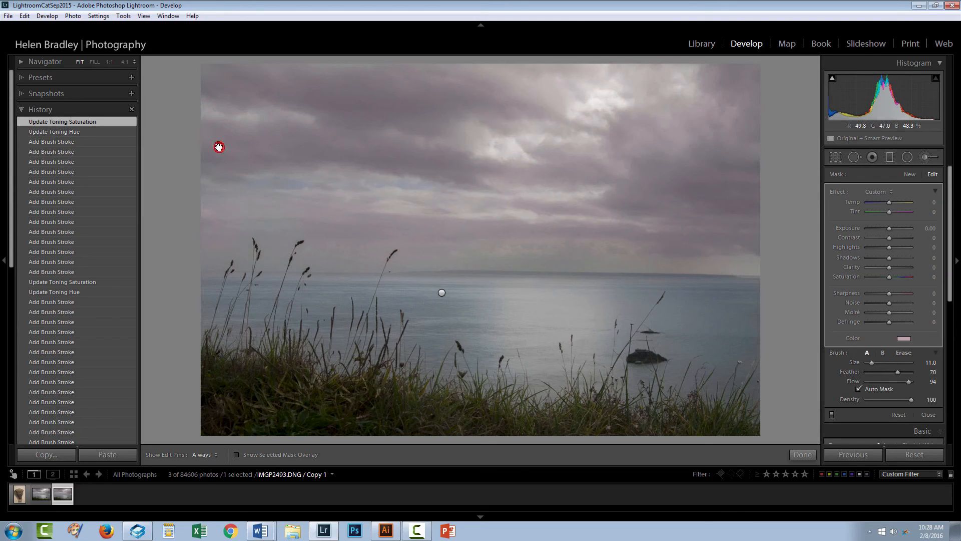
{"action": "mouse_move", "coordinate": [927, 157]}
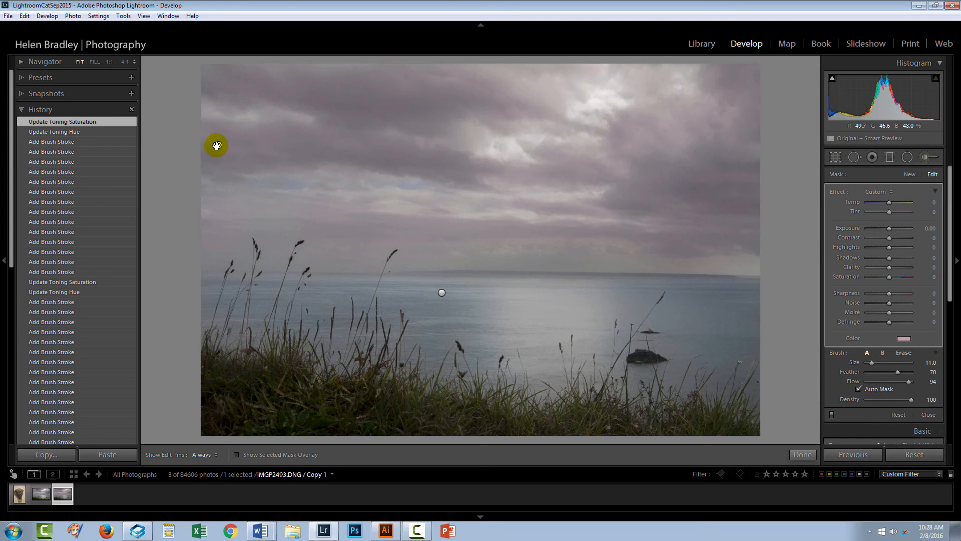
{"action": "mouse_move", "coordinate": [713, 210]}
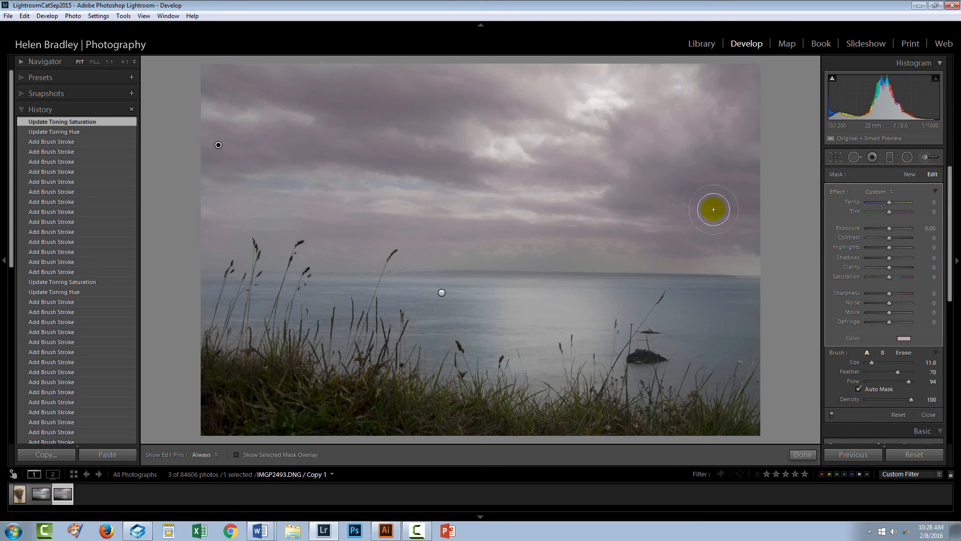
{"action": "mouse_move", "coordinate": [757, 203]}
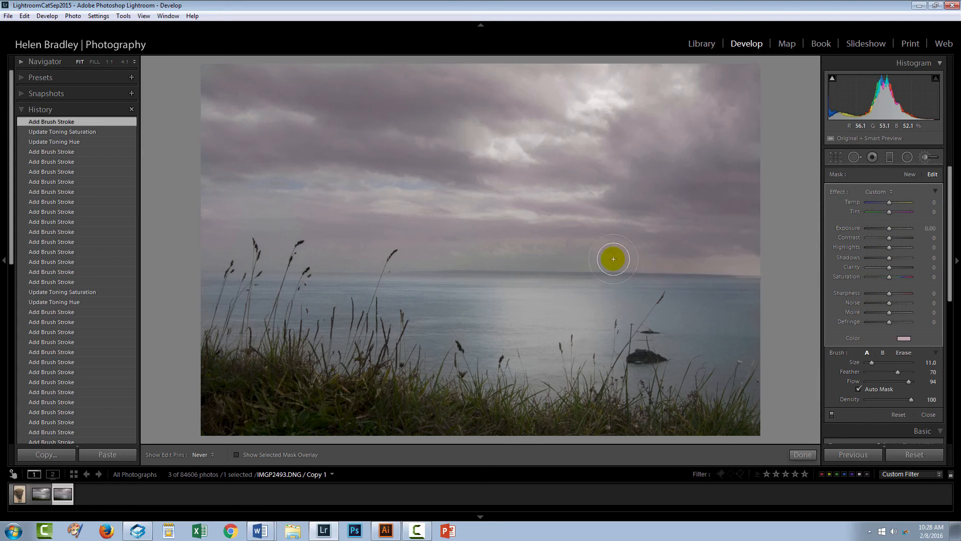
Step: Paint the new pink-tinted brush strokes across the sky with a size 8 brush
{"action": "left_click_drag", "start_coordinate": [613, 258], "coordinate": [729, 263]}
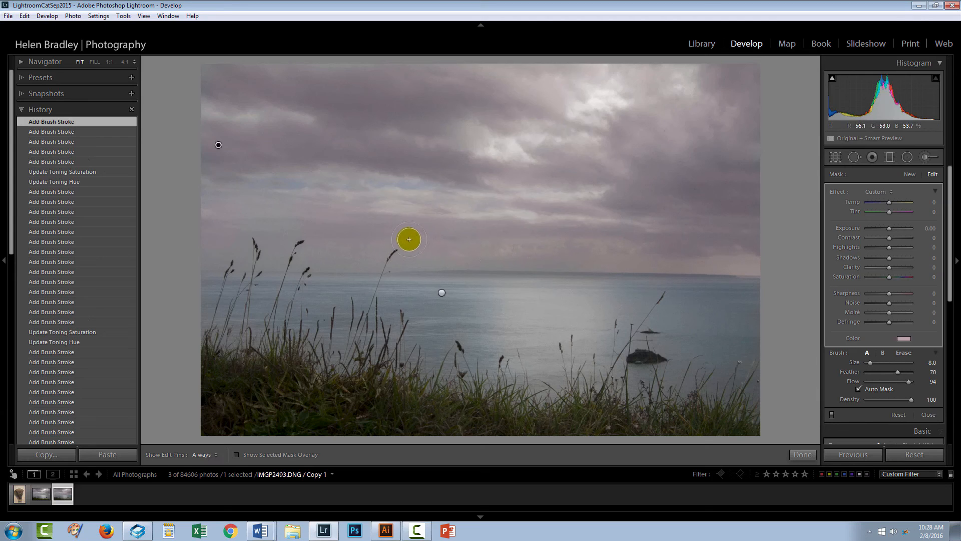
Step: Reveal the sky mask overlay before erasing stray edges along the horizon
{"action": "left_click", "coordinate": [237, 454]}
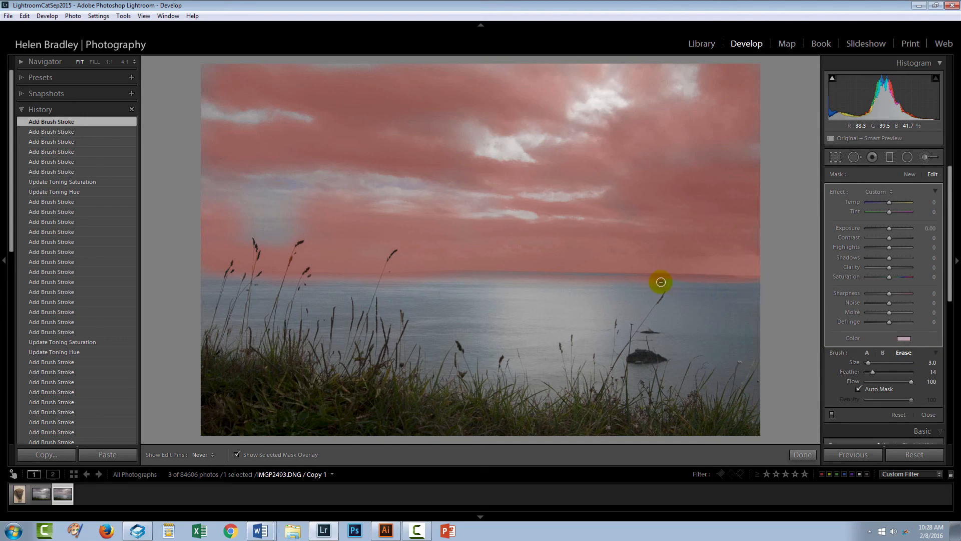
{"action": "mouse_move", "coordinate": [475, 281]}
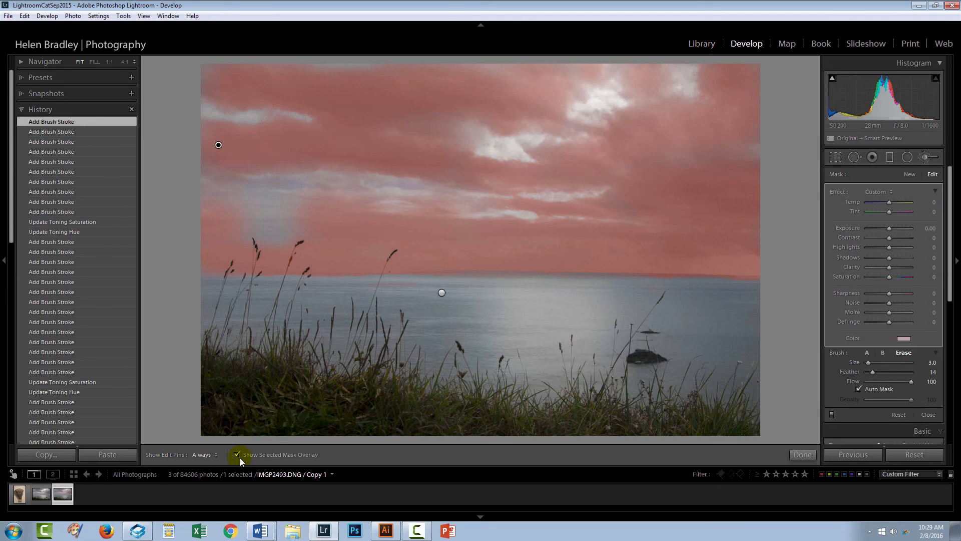
Step: Hide the mask overlay and finish the brush adjustments with Done
{"action": "left_click", "coordinate": [237, 454]}
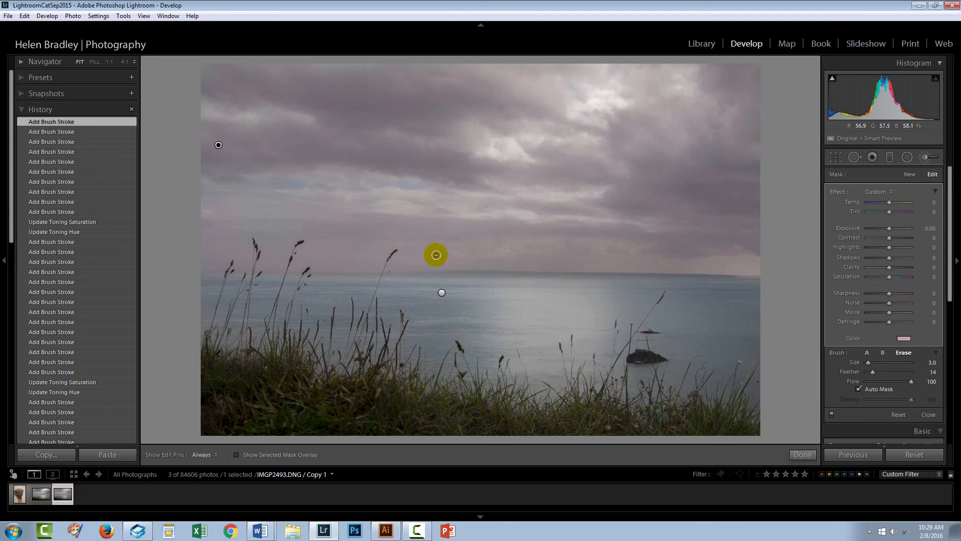
{"action": "left_click", "coordinate": [802, 454]}
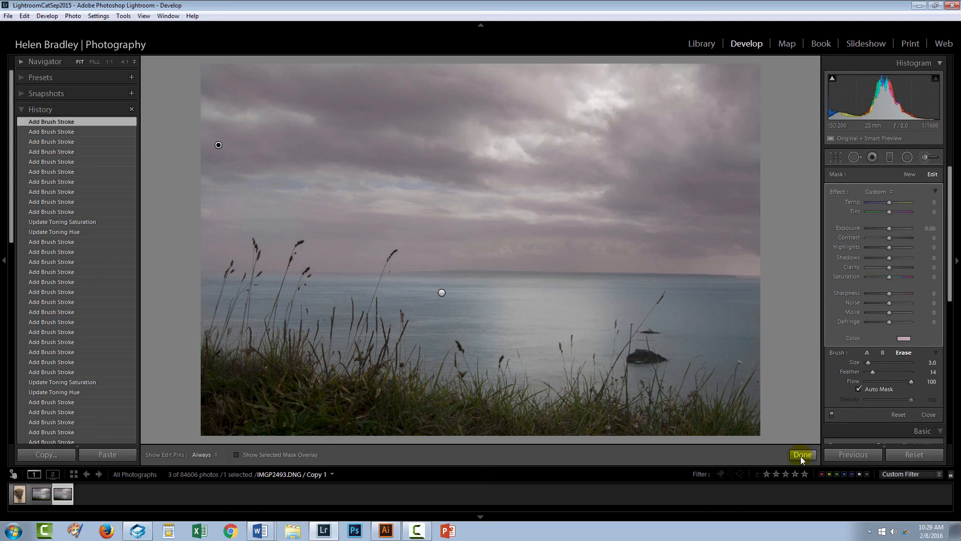
{"action": "left_click", "coordinate": [802, 455]}
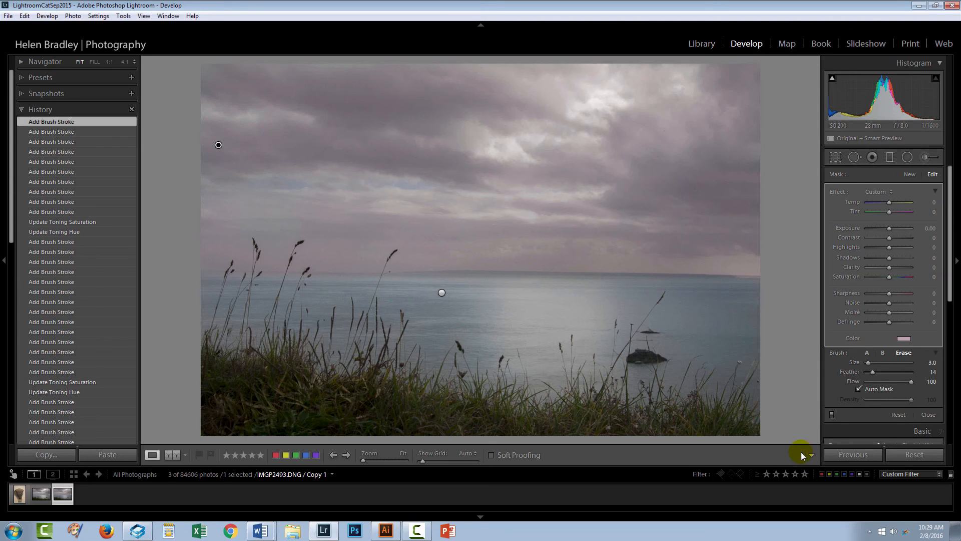